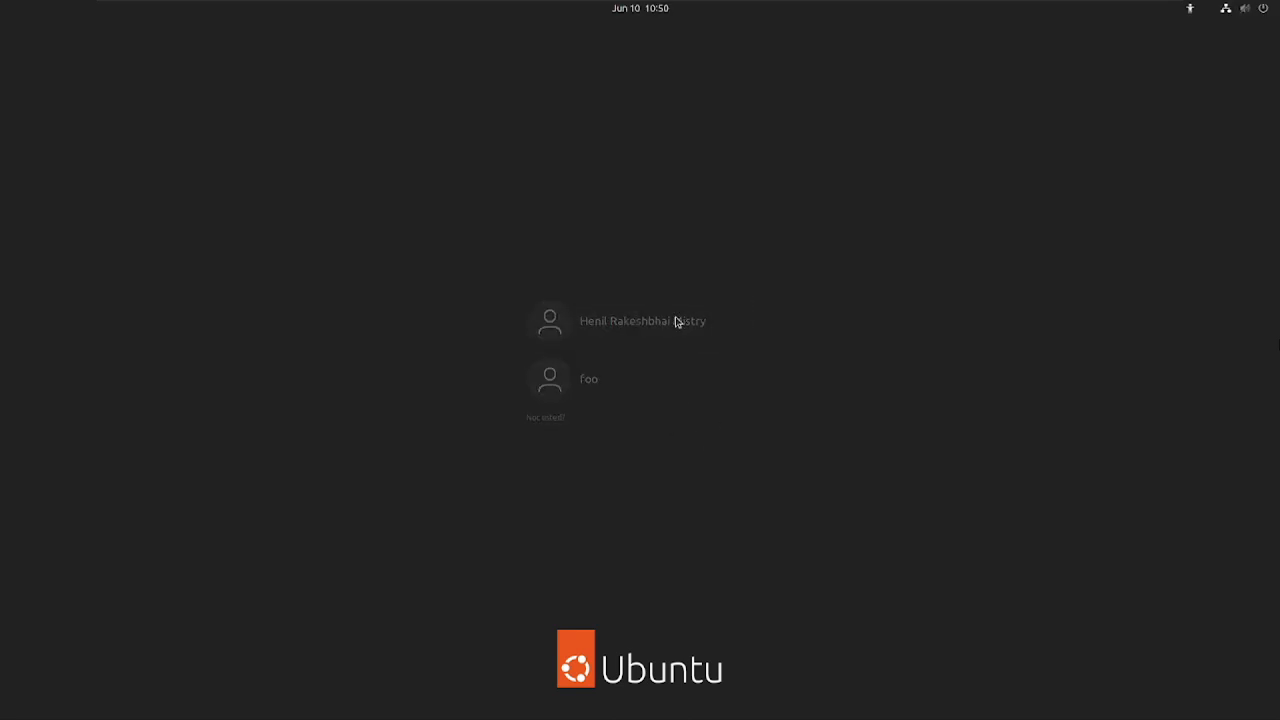
Step: Sign in to the Ubuntu user account with its password to reach the desktop
{"action": "left_click", "coordinate": [644, 320]}
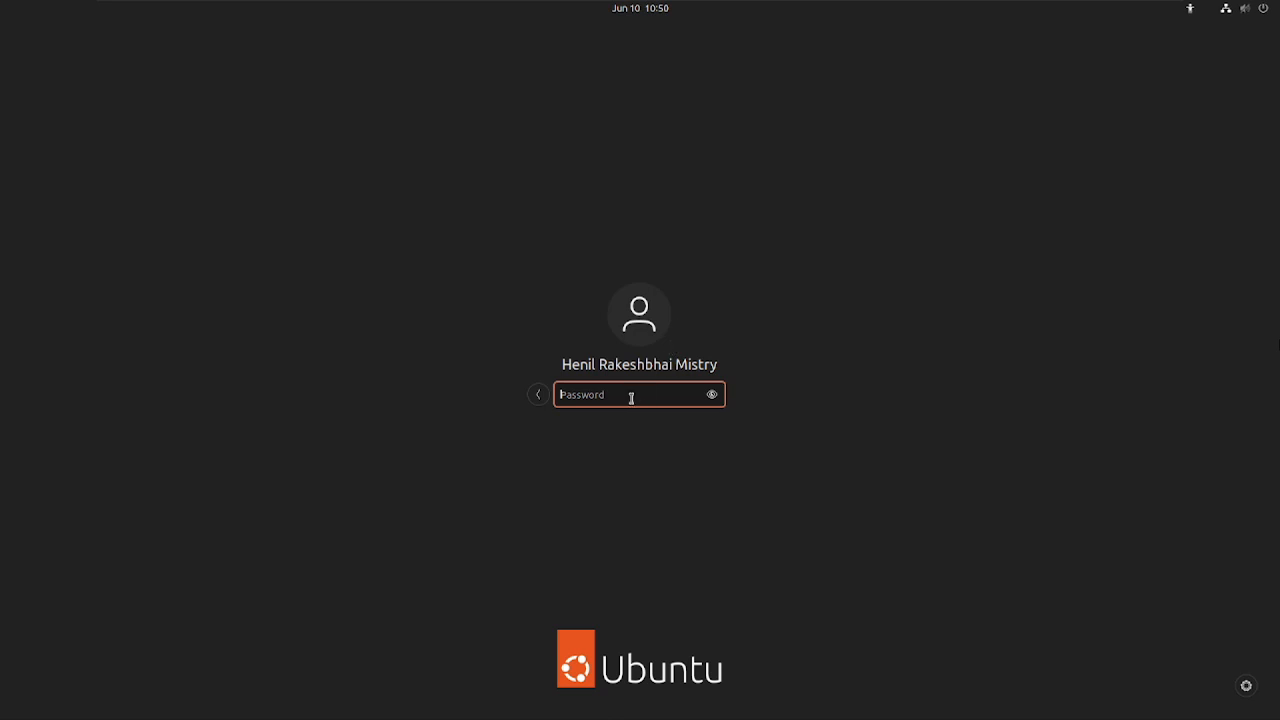
{"action": "type", "text": "••••"}
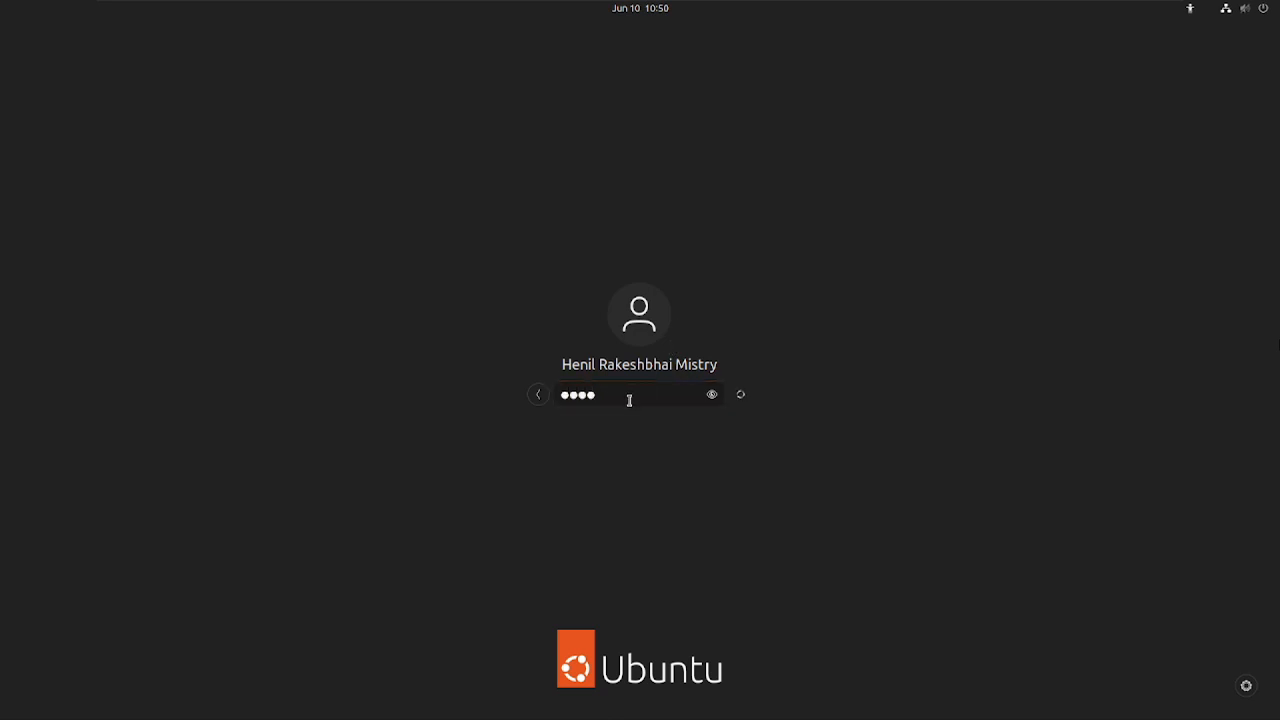
{"action": "key", "text": "Return"}
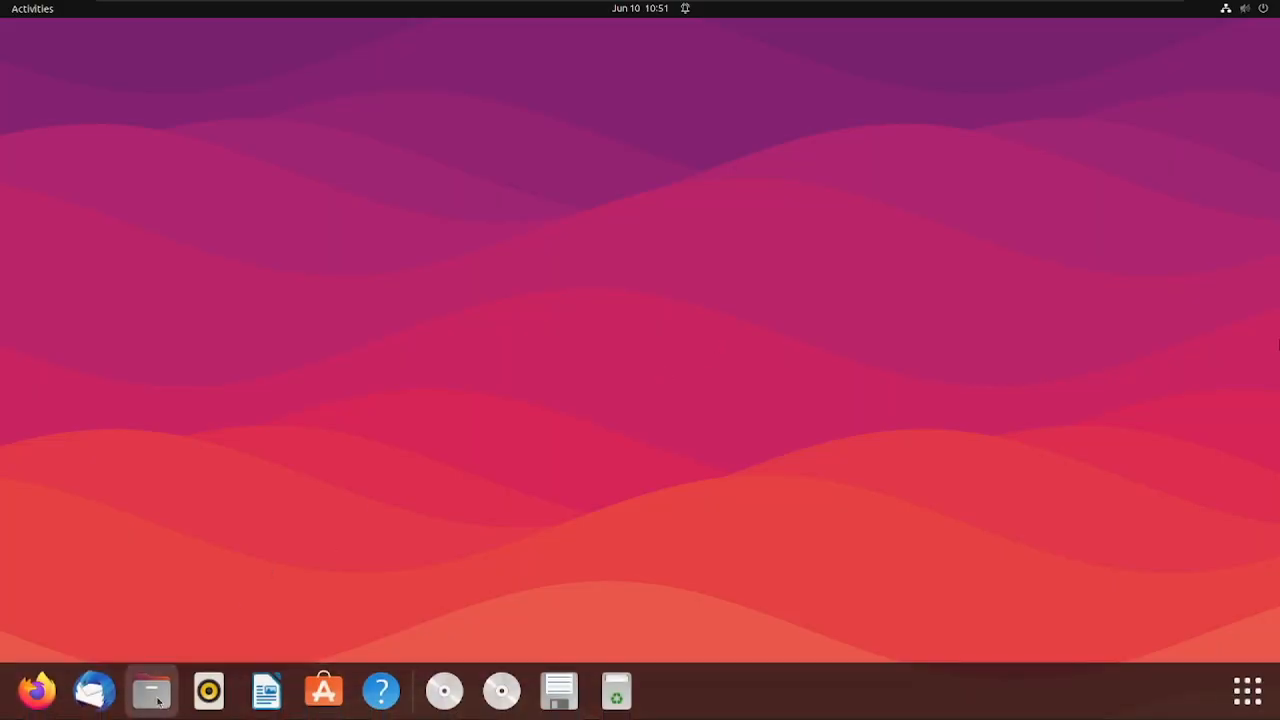
Step: Navigate Files into Downloads/ns-allinone-3.37/ns-3.37
{"action": "left_click", "coordinate": [152, 690]}
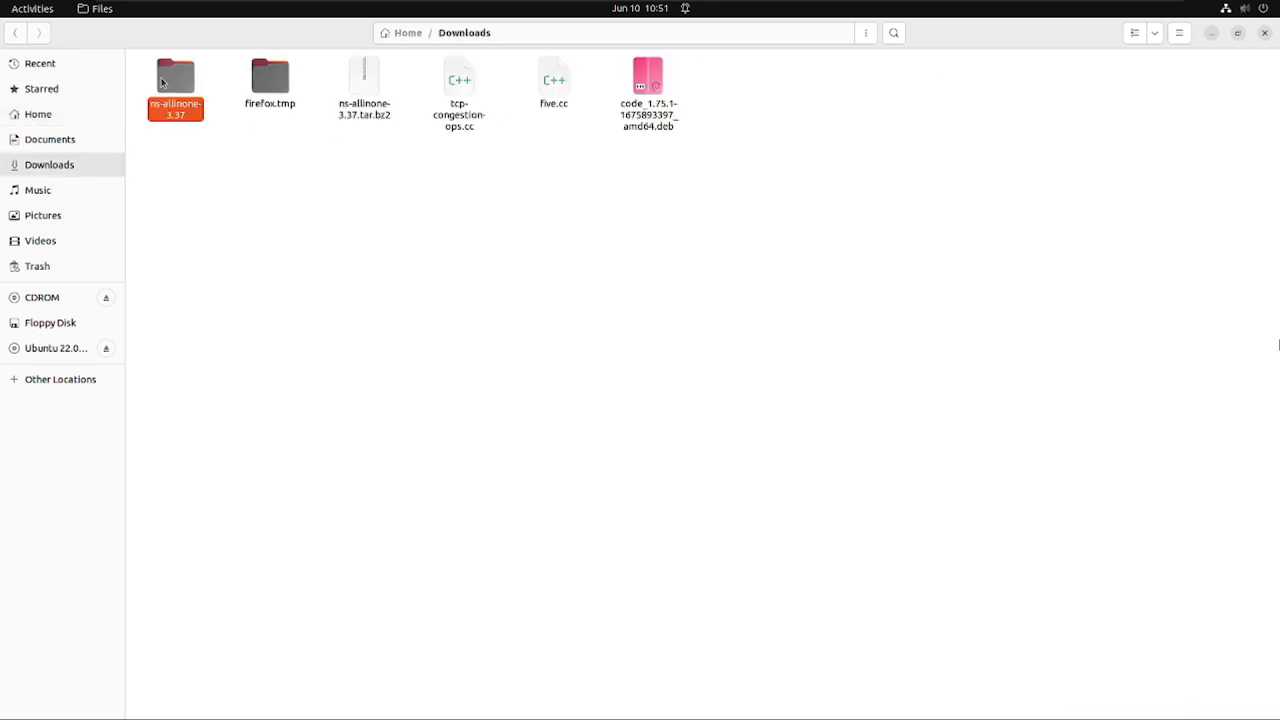
{"action": "double_click", "coordinate": [176, 76]}
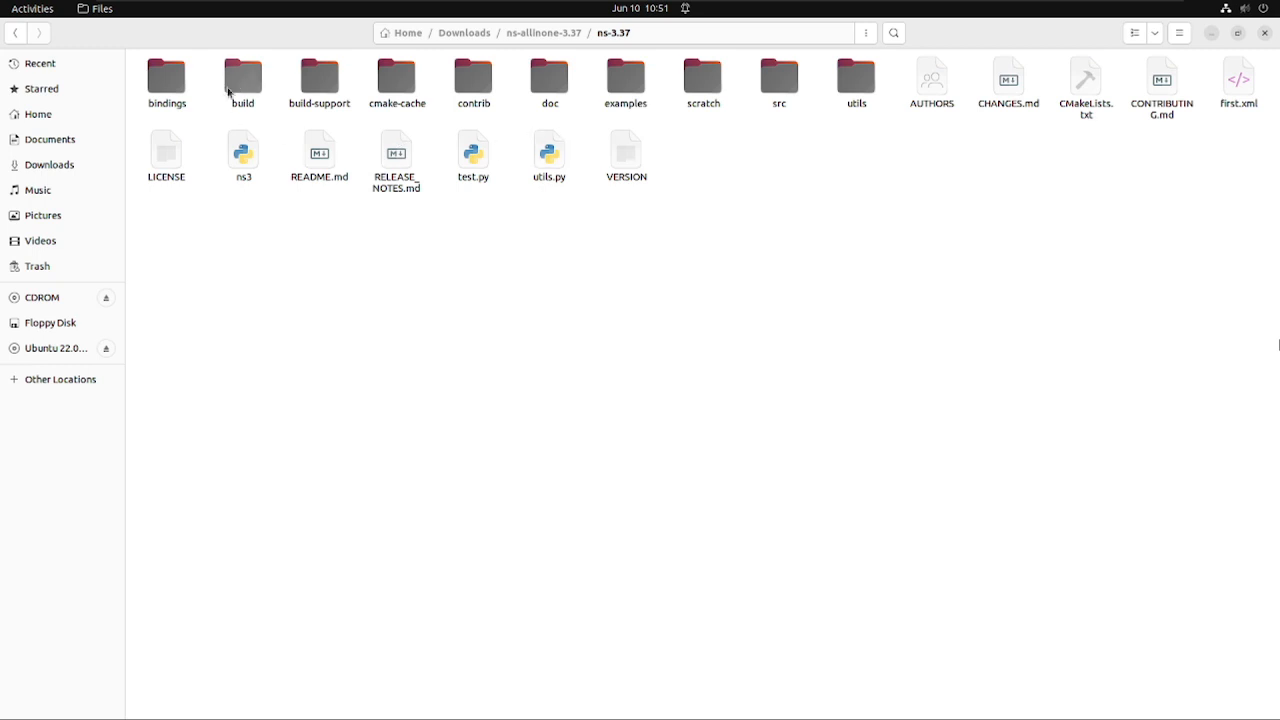
{"action": "double_click", "coordinate": [242, 78]}
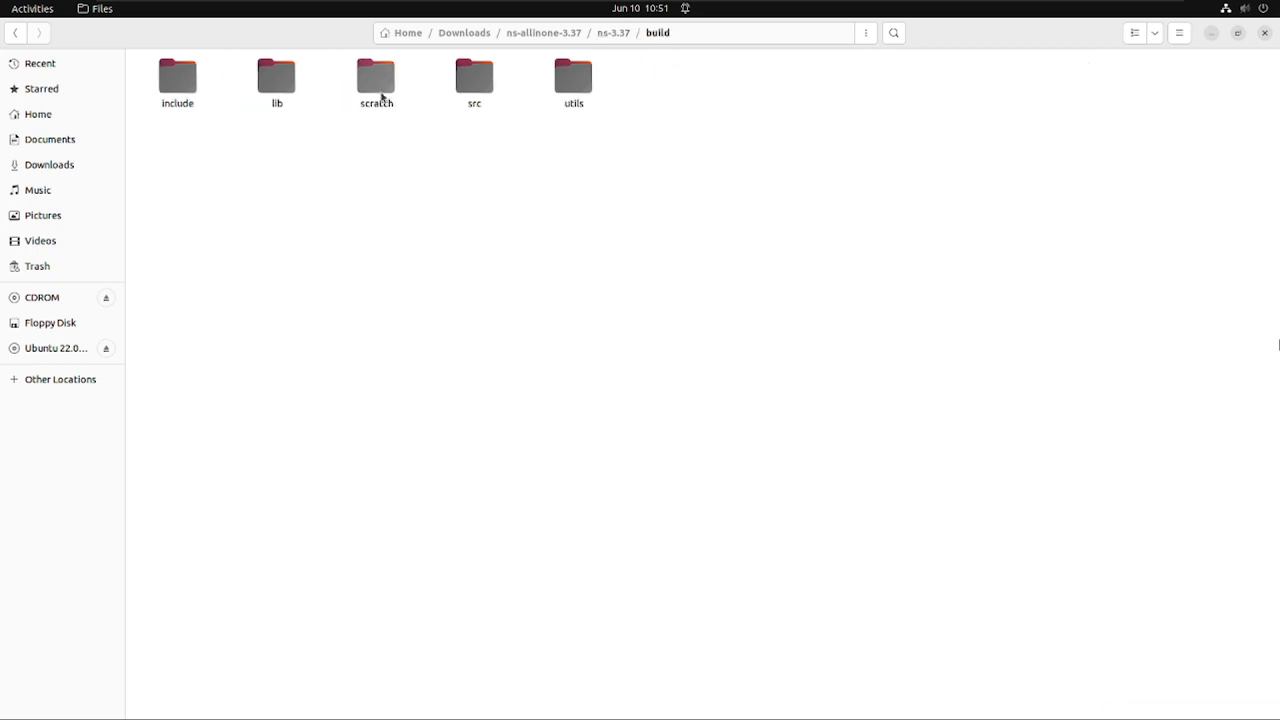
{"action": "right_click", "coordinate": [656, 338]}
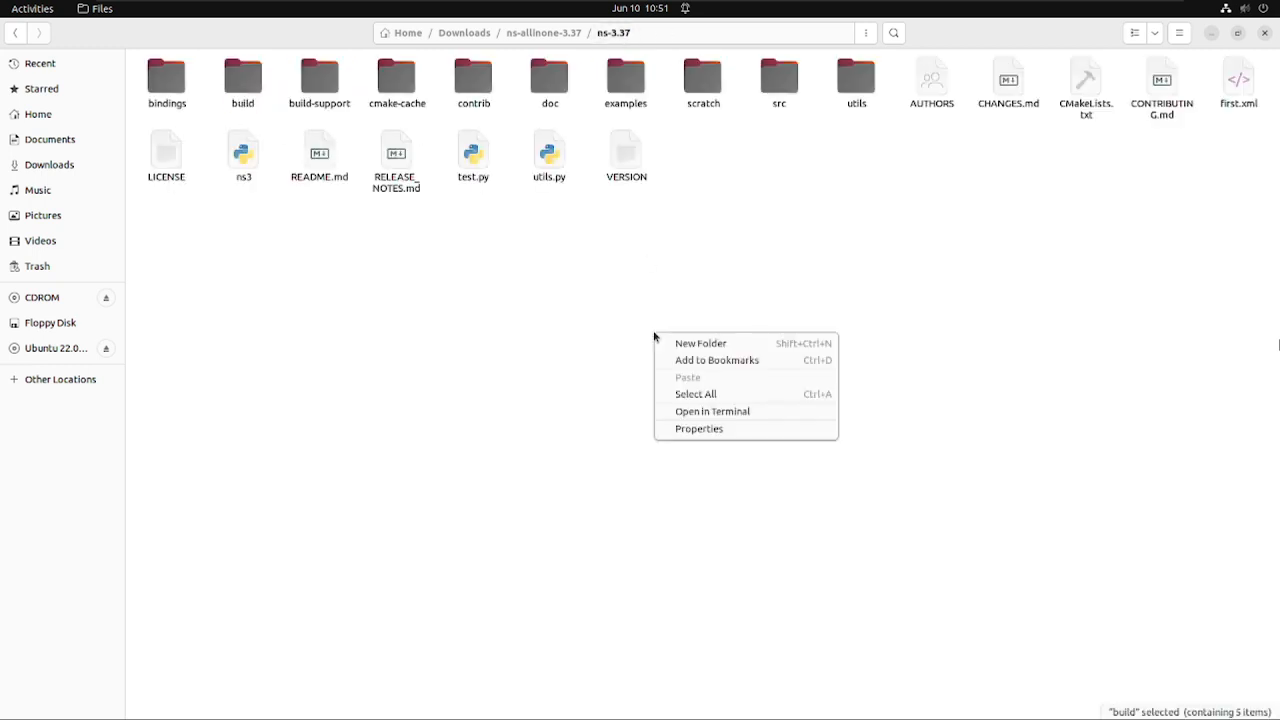
{"action": "left_click", "coordinate": [712, 412]}
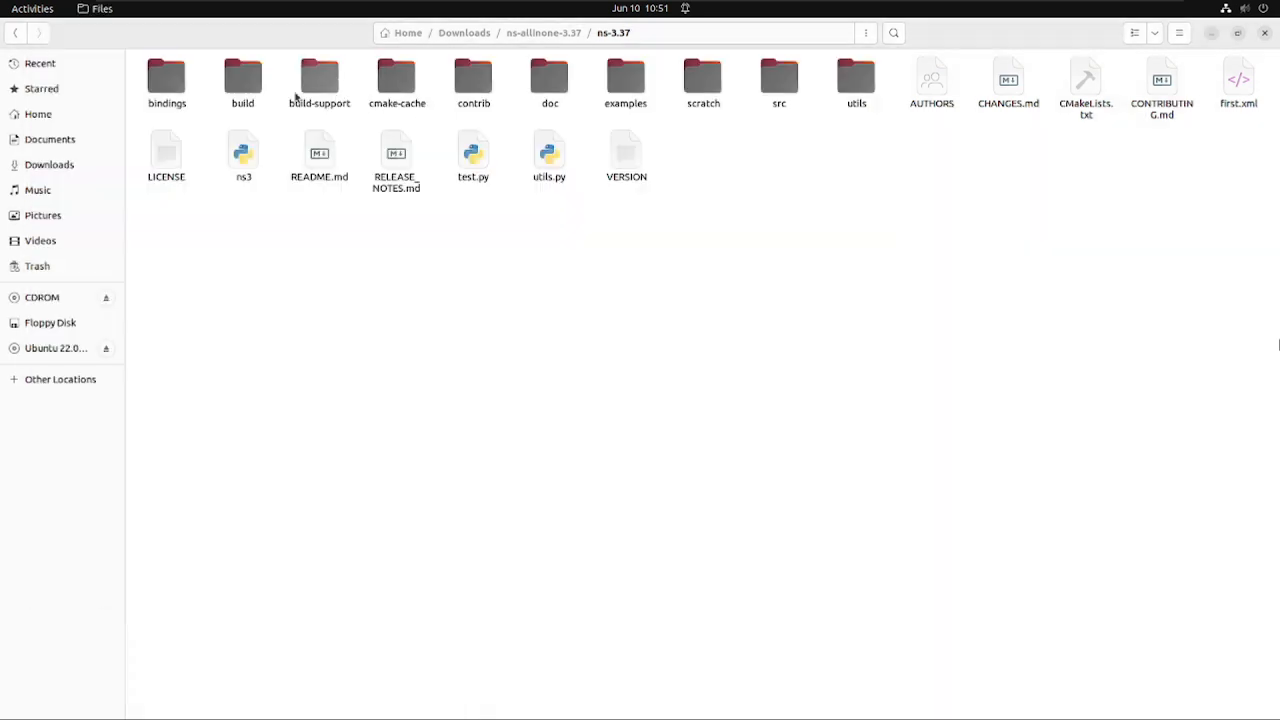
{"action": "mouse_move", "coordinate": [704, 80]}
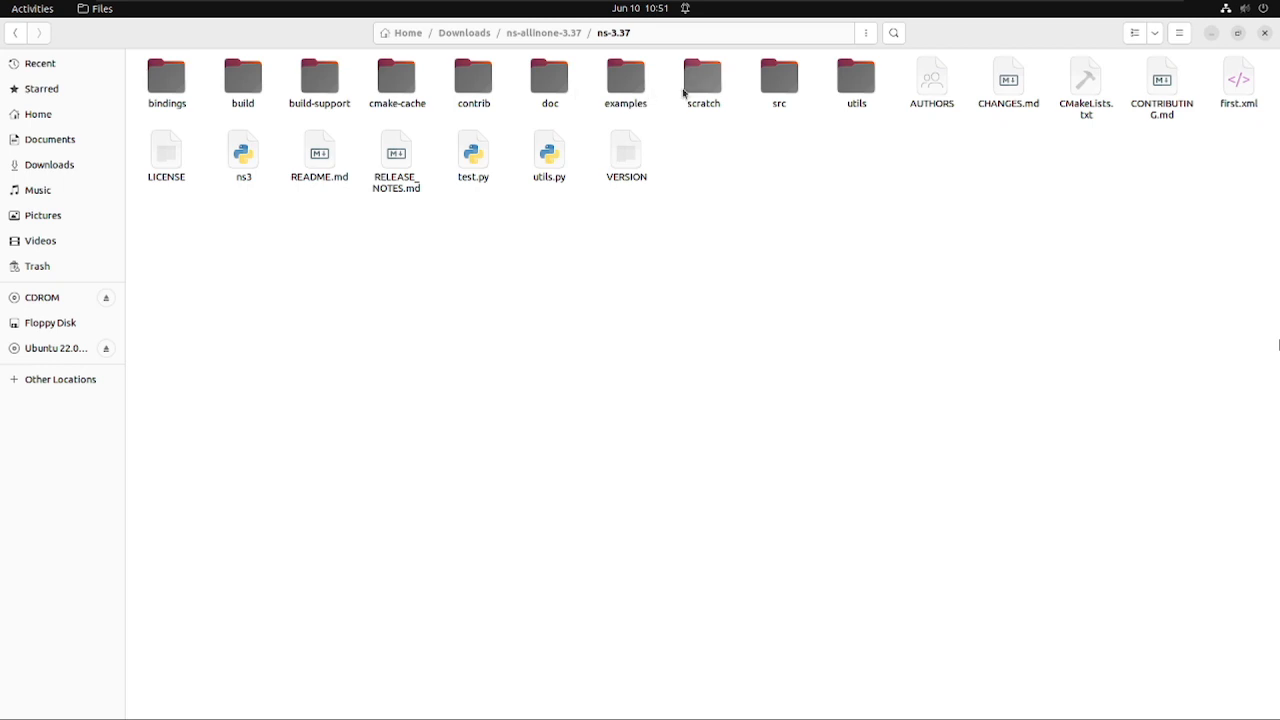
Step: Enter the scratch folder and select myfirst.cc
{"action": "double_click", "coordinate": [704, 76]}
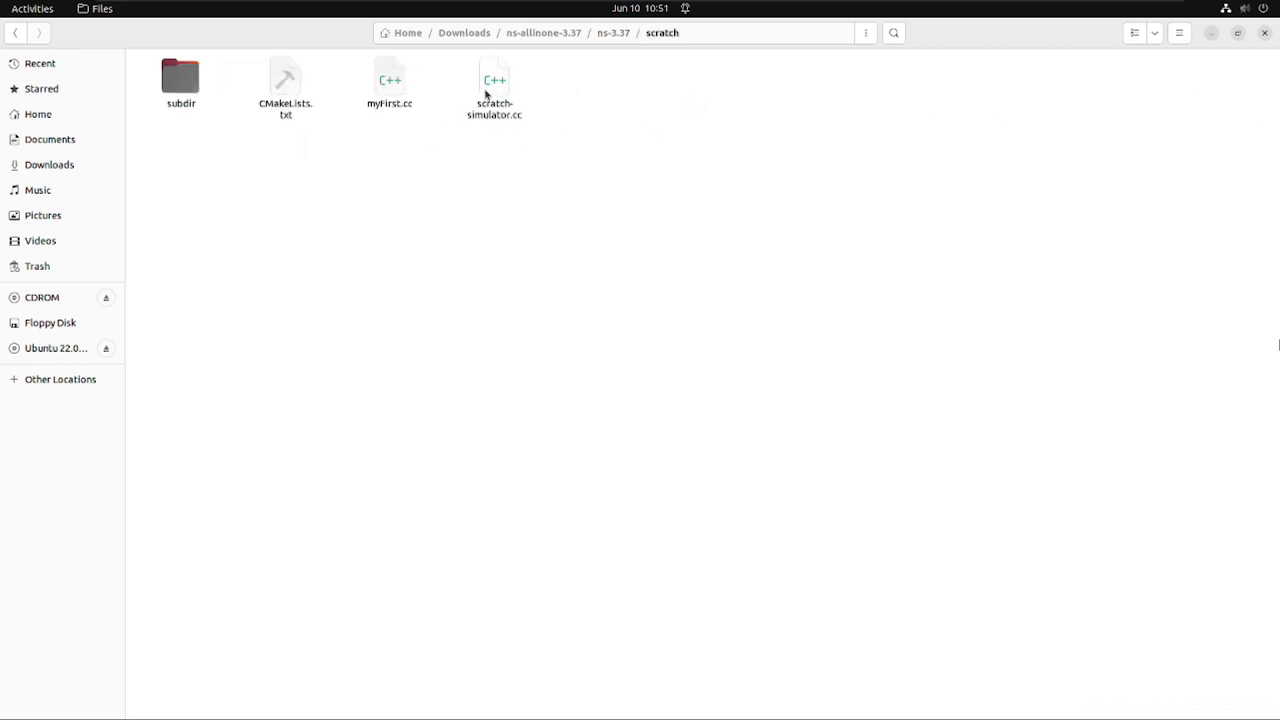
{"action": "left_click", "coordinate": [388, 78]}
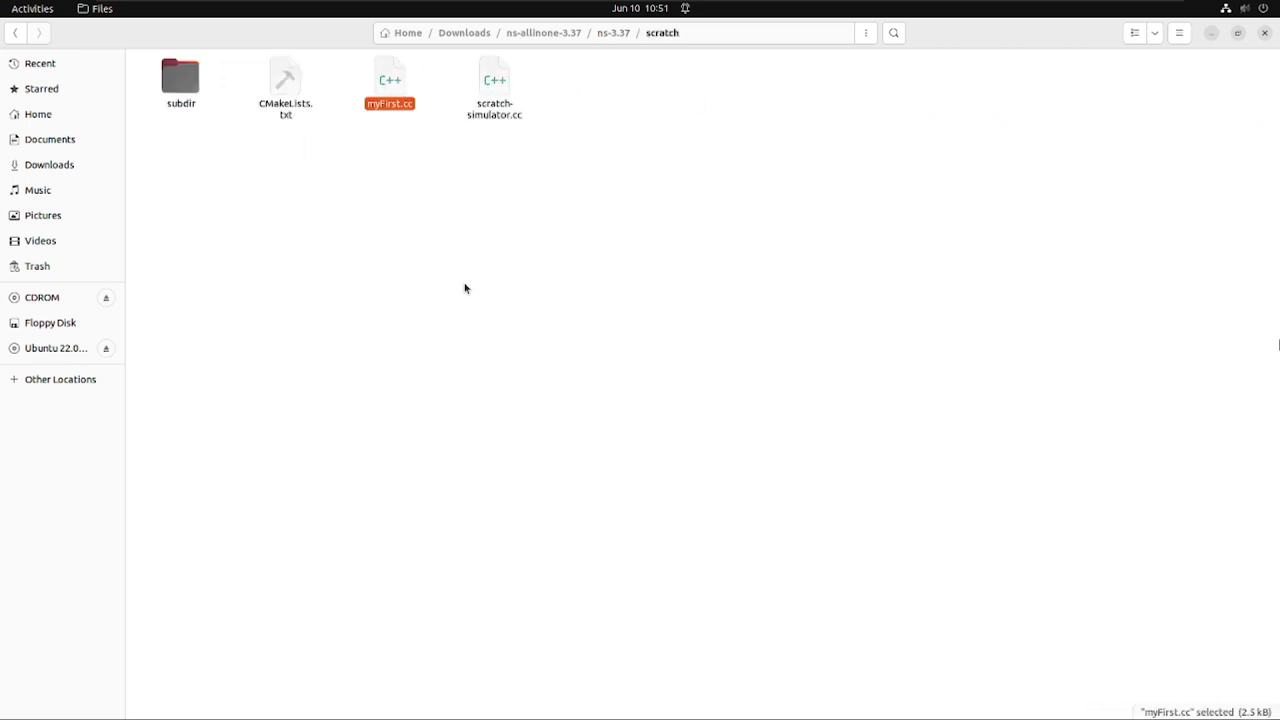
{"action": "mouse_move", "coordinate": [504, 250]}
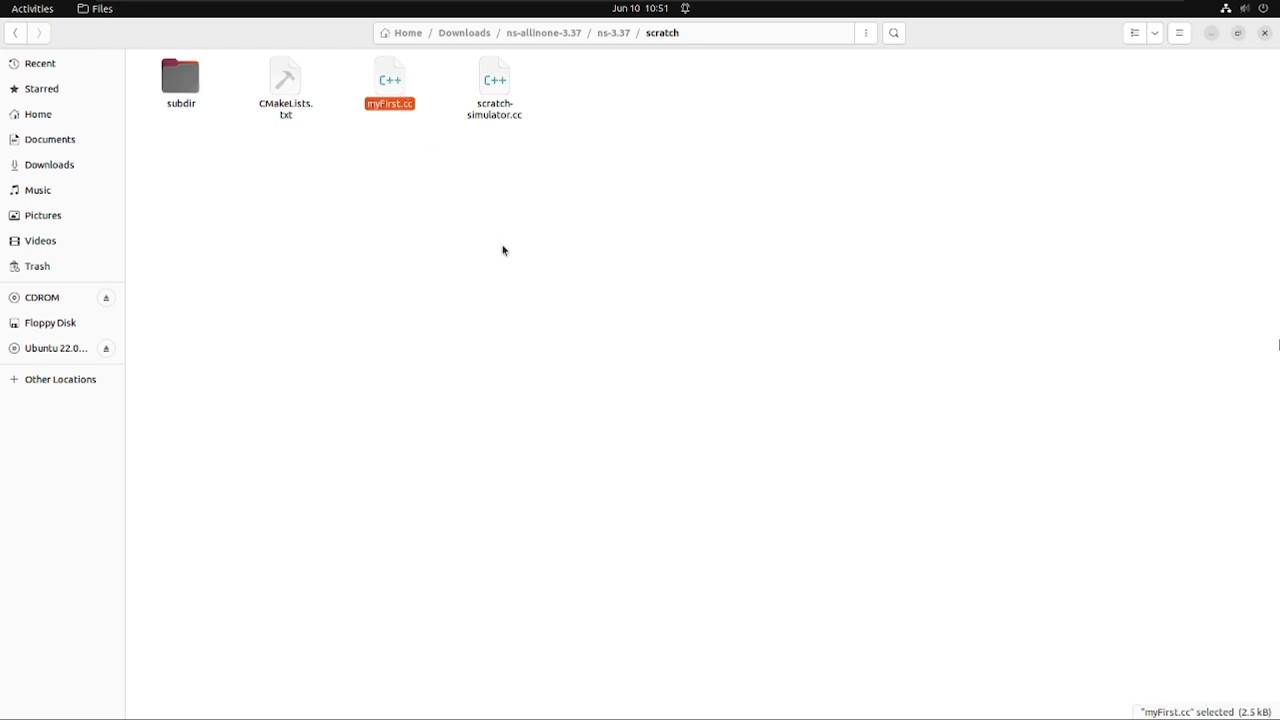
Step: Open myfirst.cc in gedit and scroll to the end of main near Simulator::Run()
{"action": "double_click", "coordinate": [388, 76]}
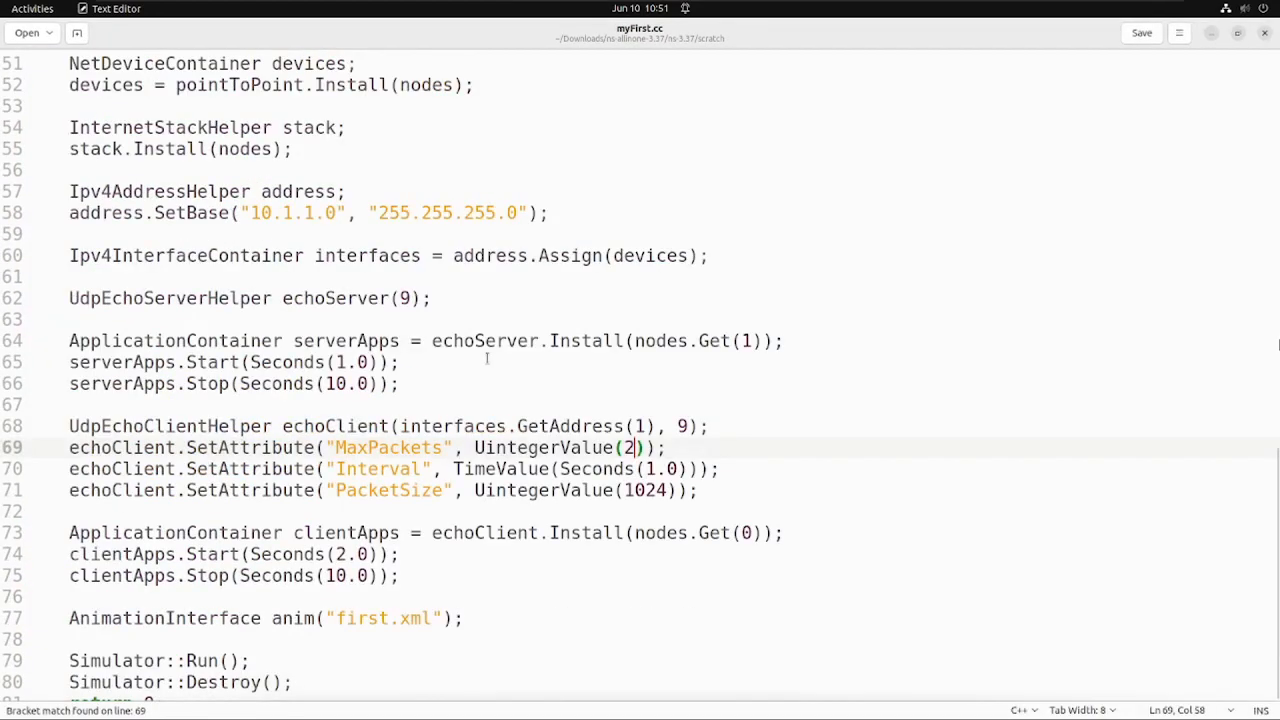
{"action": "scroll", "scroll_direction": "up", "scroll_amount": 3}
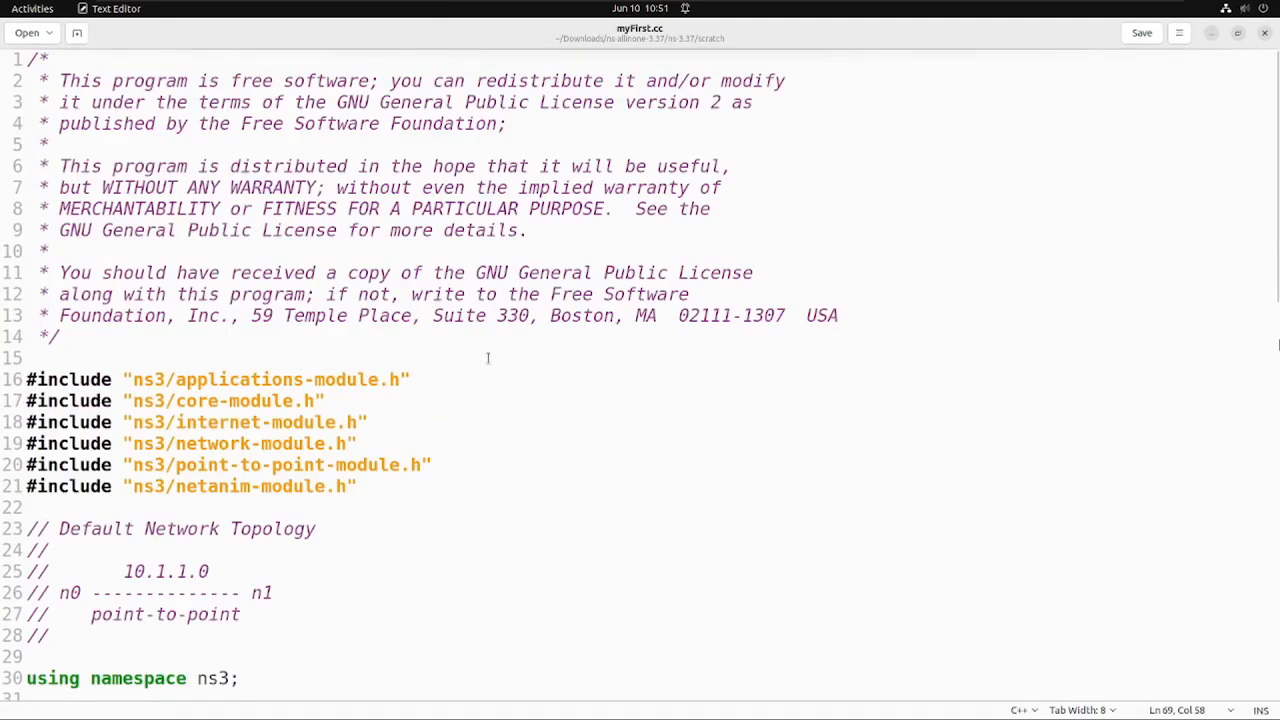
{"action": "scroll", "scroll_direction": "down", "scroll_amount": 3}
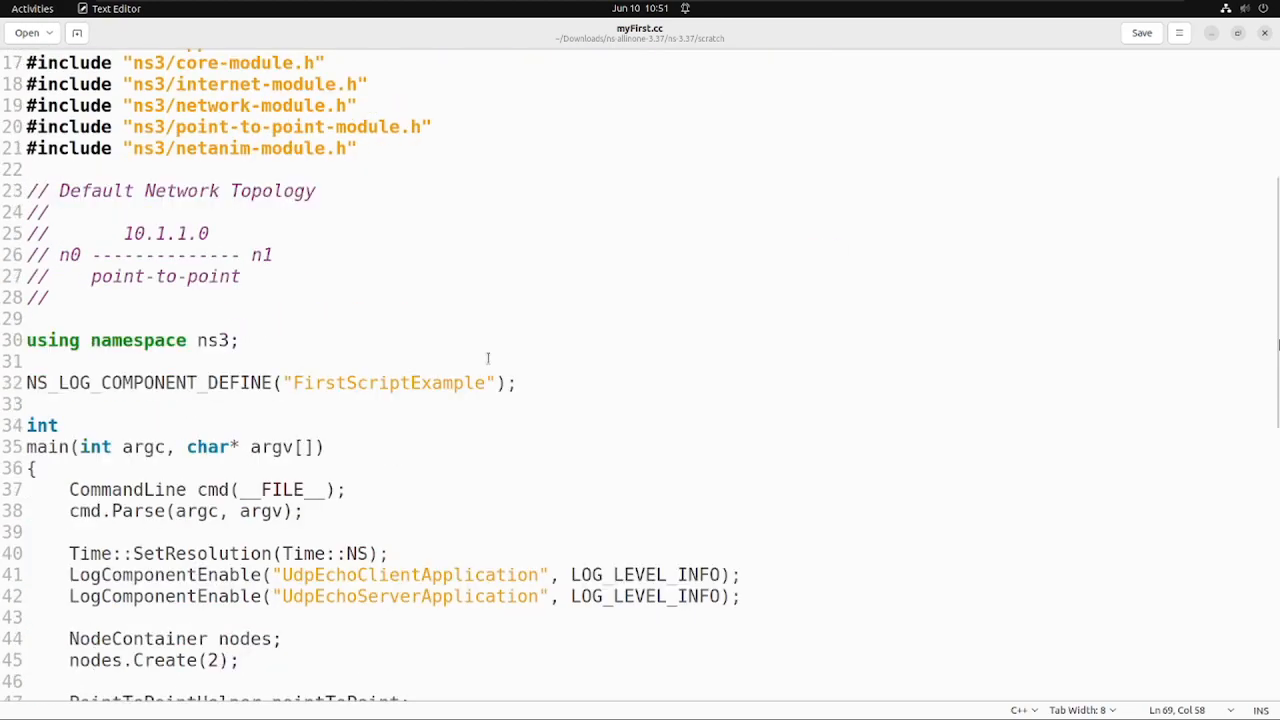
{"action": "scroll", "scroll_direction": "down", "scroll_amount": 3}
{"action": "type", "text": "AnimationInterface anim(\"first.xml\");"}
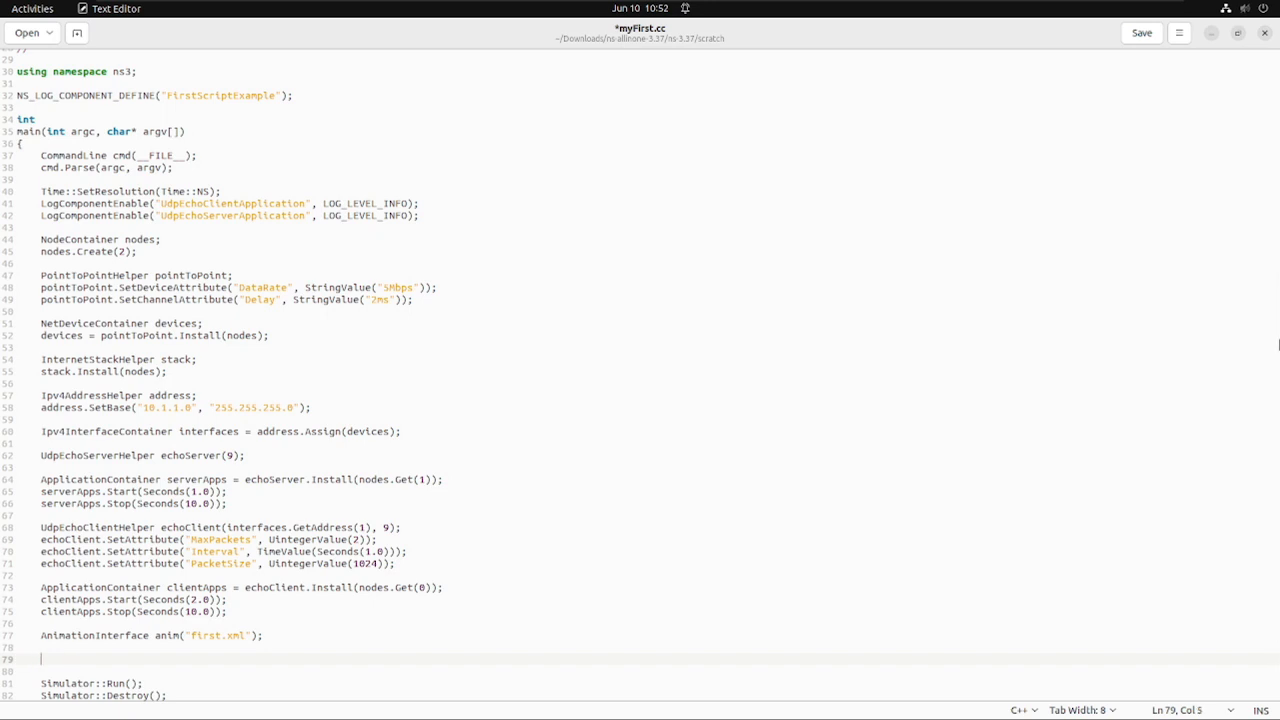
Step: Add pointToPoint.EnablePcapAll("first"); above Simulator::Run()
{"action": "type", "text": "poi"}
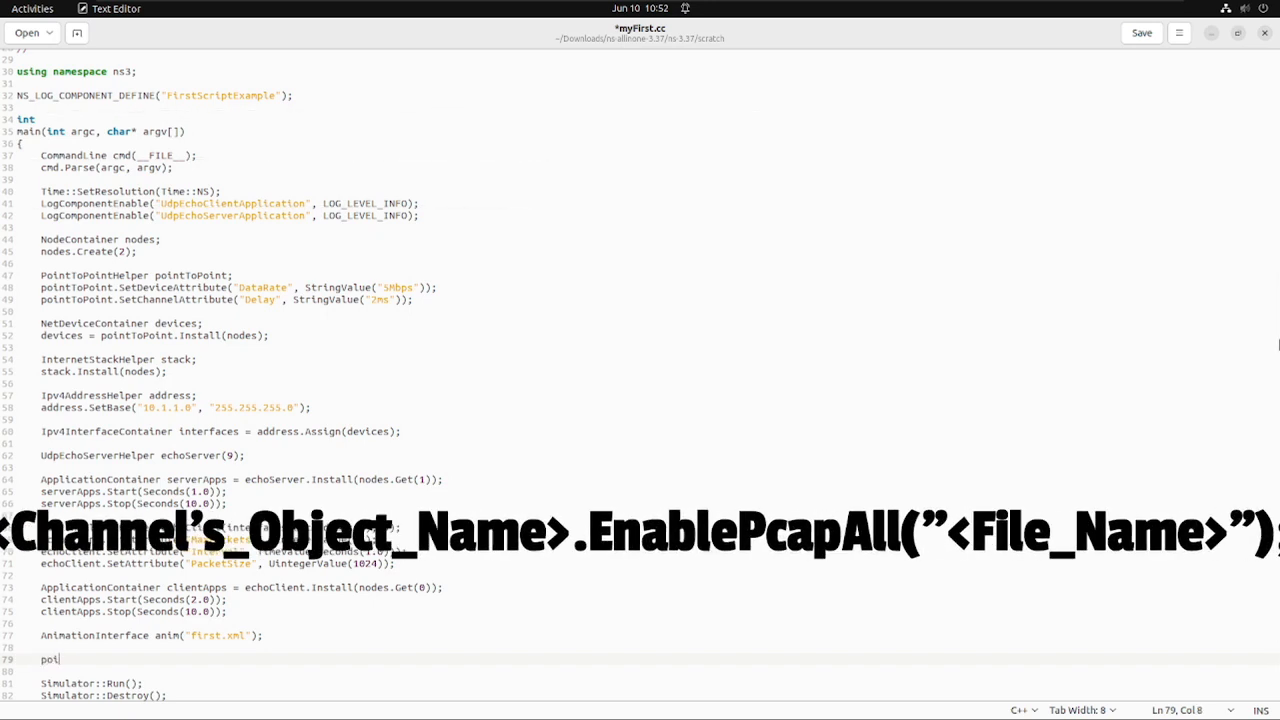
{"action": "type", "text": "intToPo"}
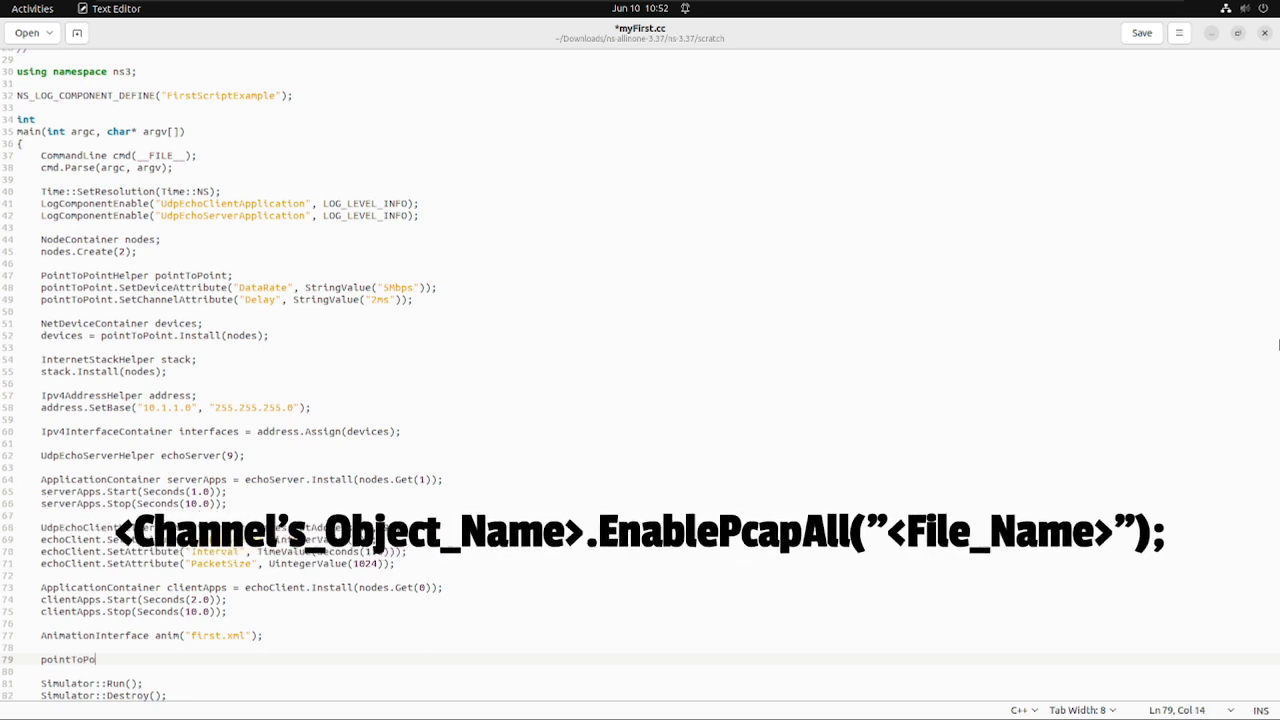
{"action": "type", "text": "int."}
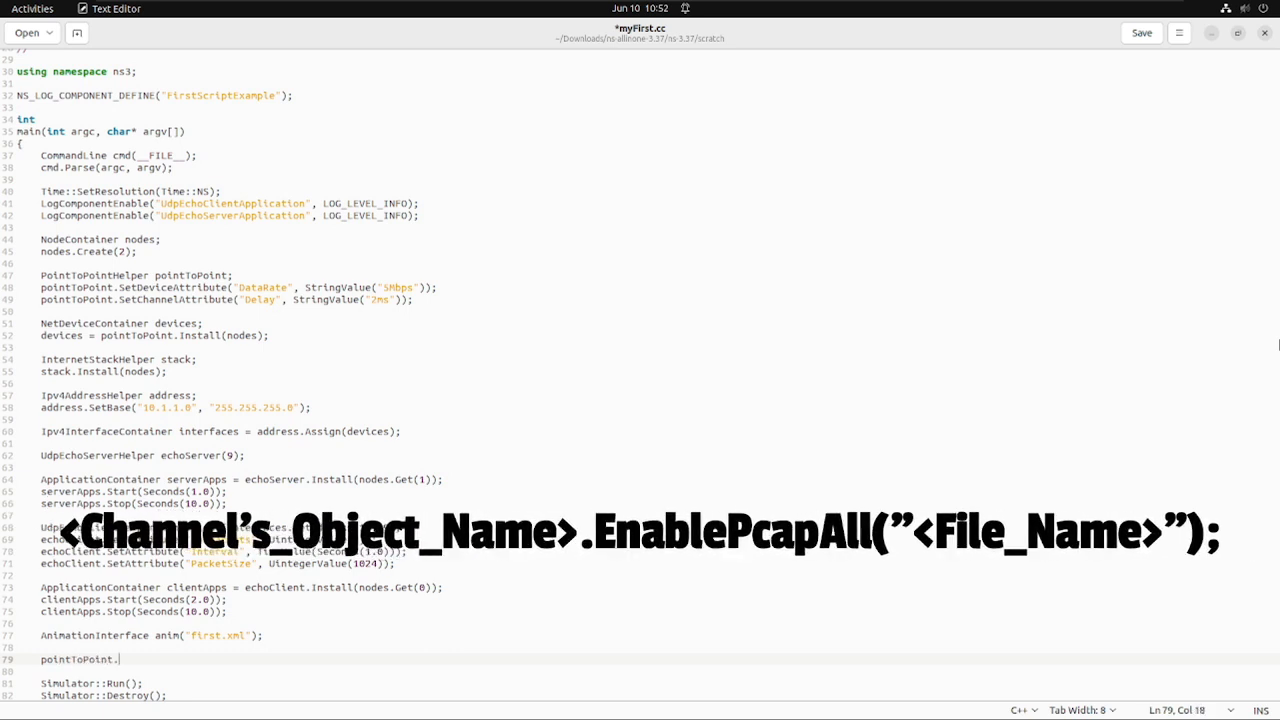
{"action": "type", "text": "Enable"}
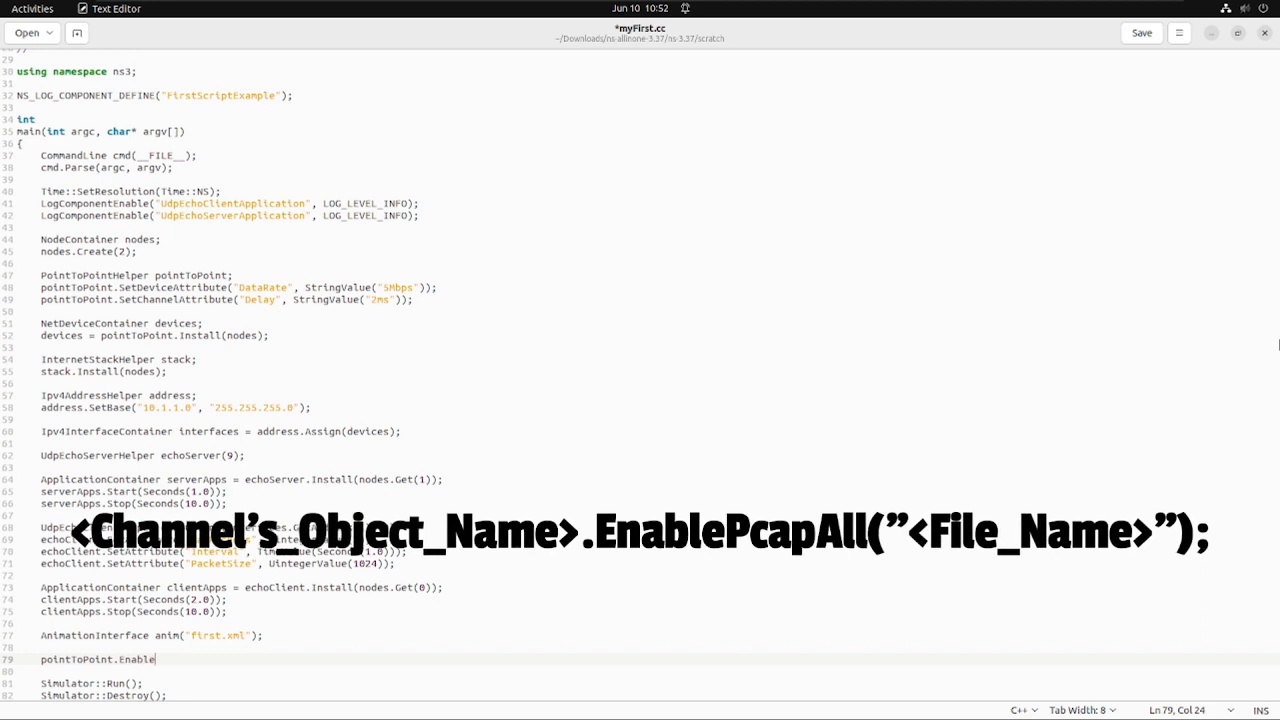
{"action": "type", "text": "PcapAll"}
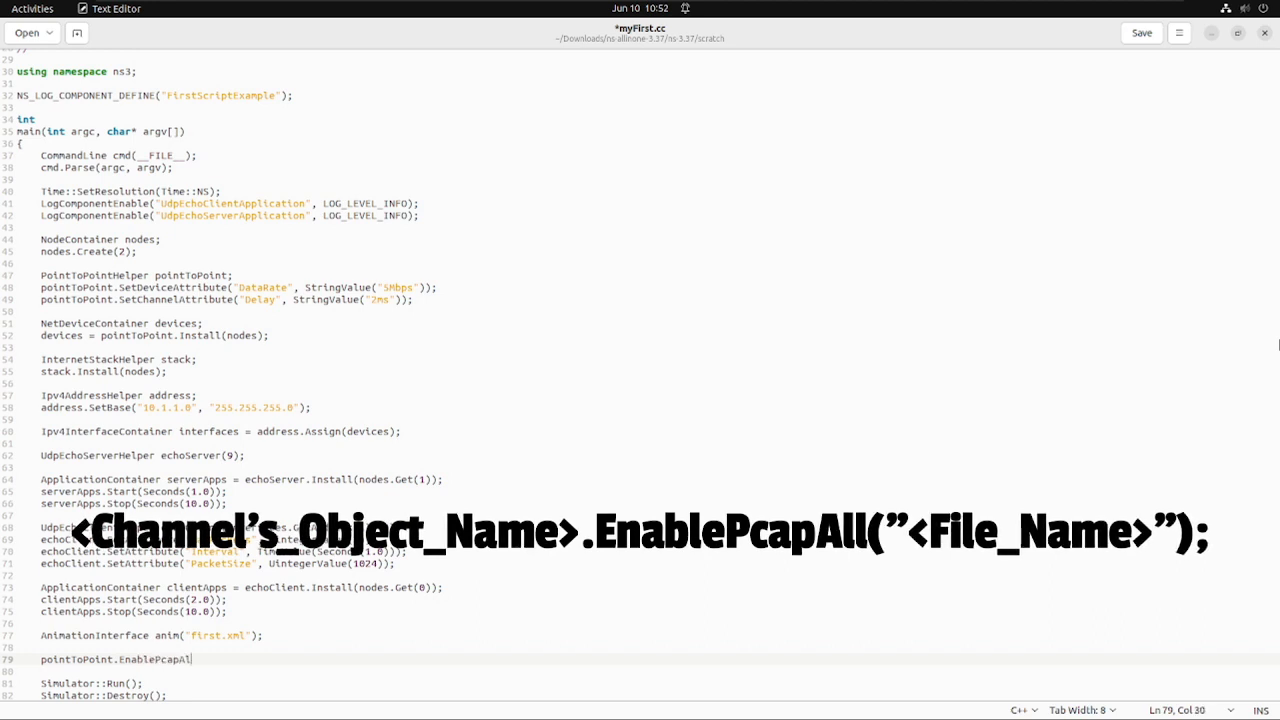
{"action": "type", "text": "()"}
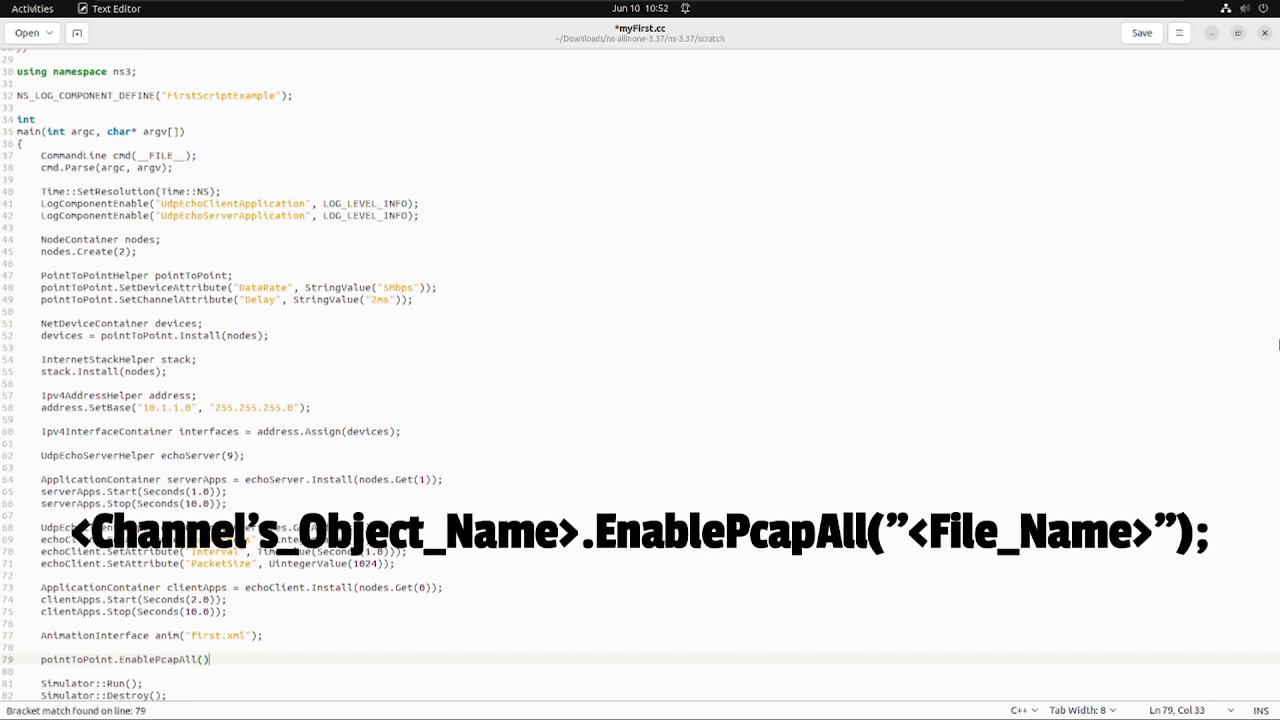
{"action": "type", "text": "\""}
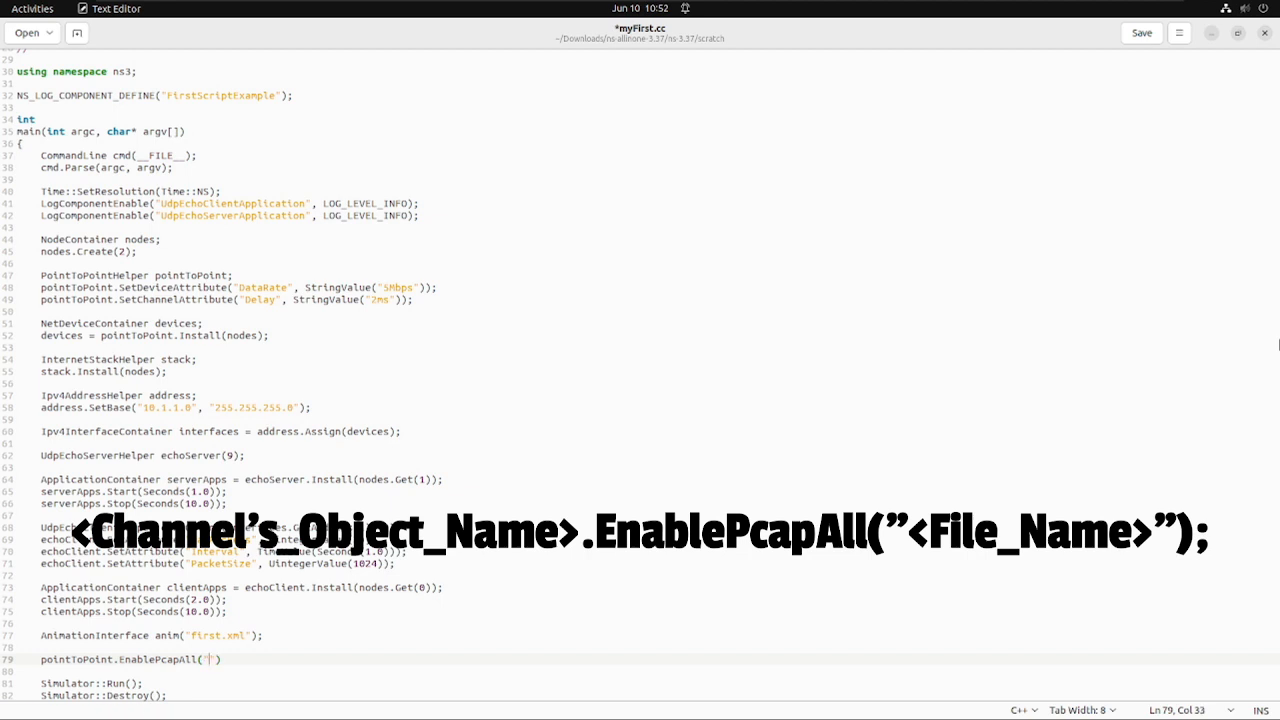
{"action": "type", "text": "first"}
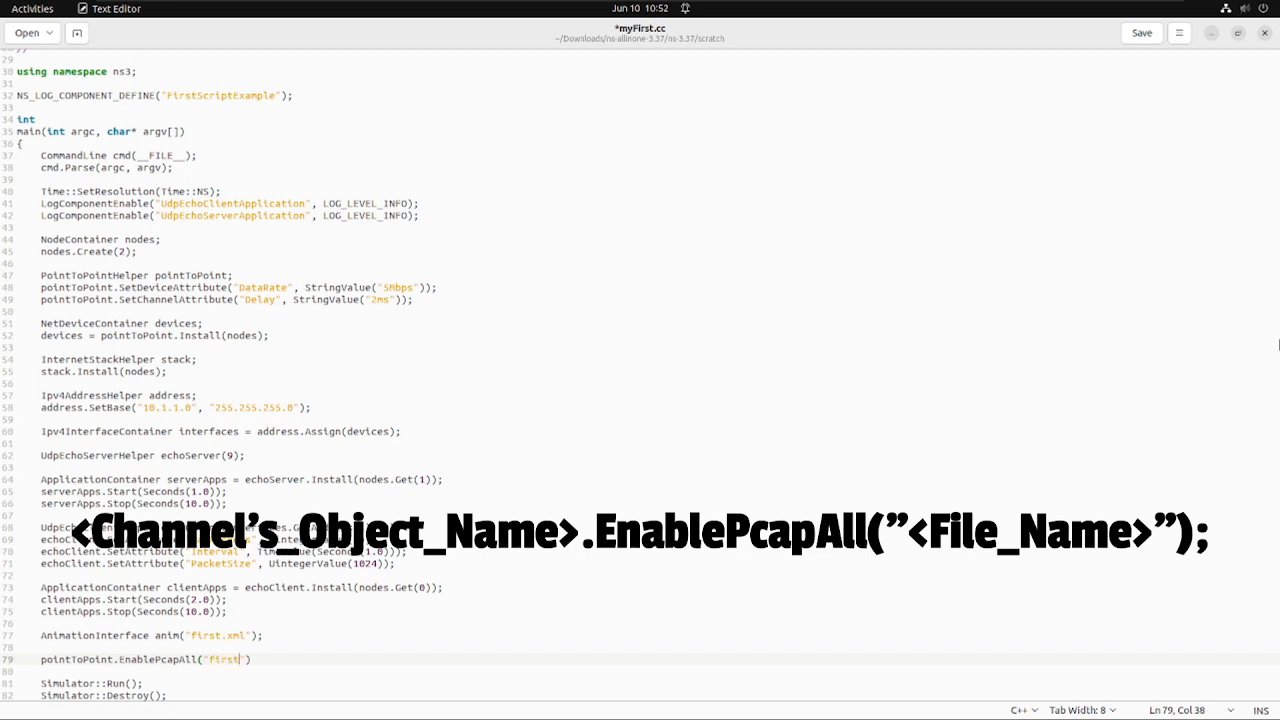
{"action": "type", "text": ");"}
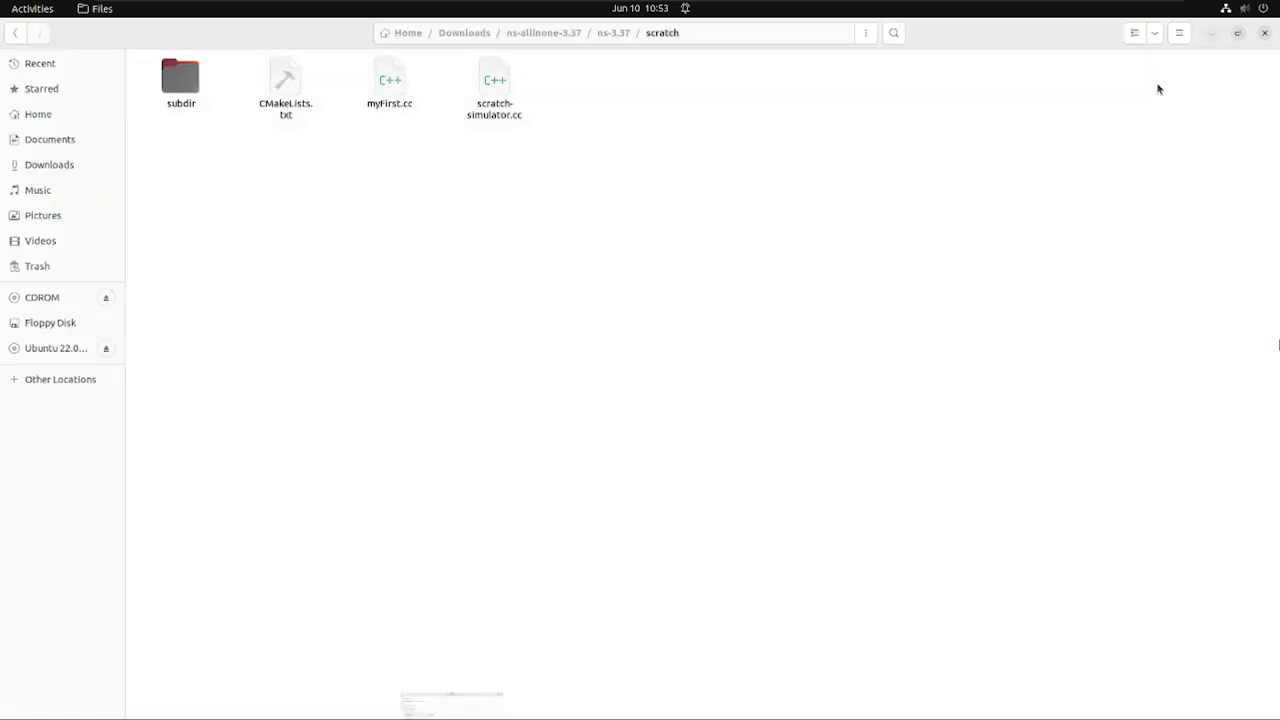
Step: Reopen myfirst.cc from the scratch folder showing the EnablePcapAll line
{"action": "double_click", "coordinate": [388, 78]}
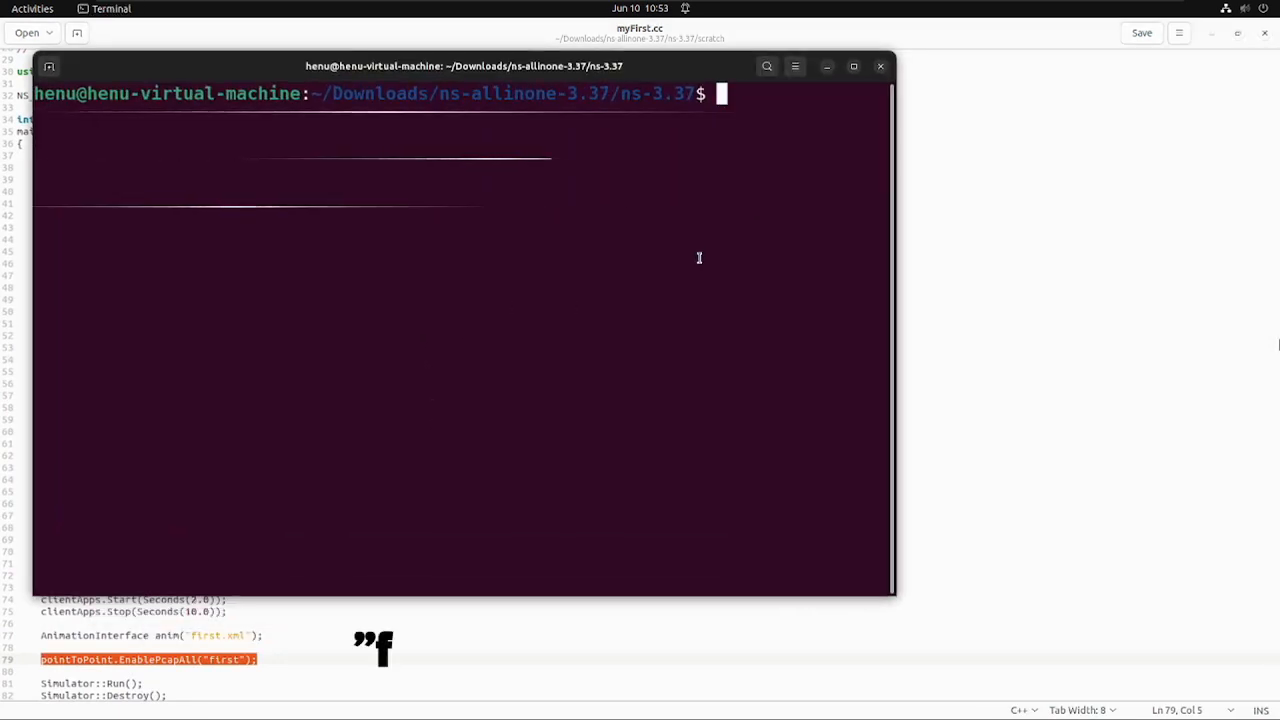
Step: Run ./ns3 run myFirst from the ns-3.37 folder to build and simulate
{"action": "type", "text": "./ns"}
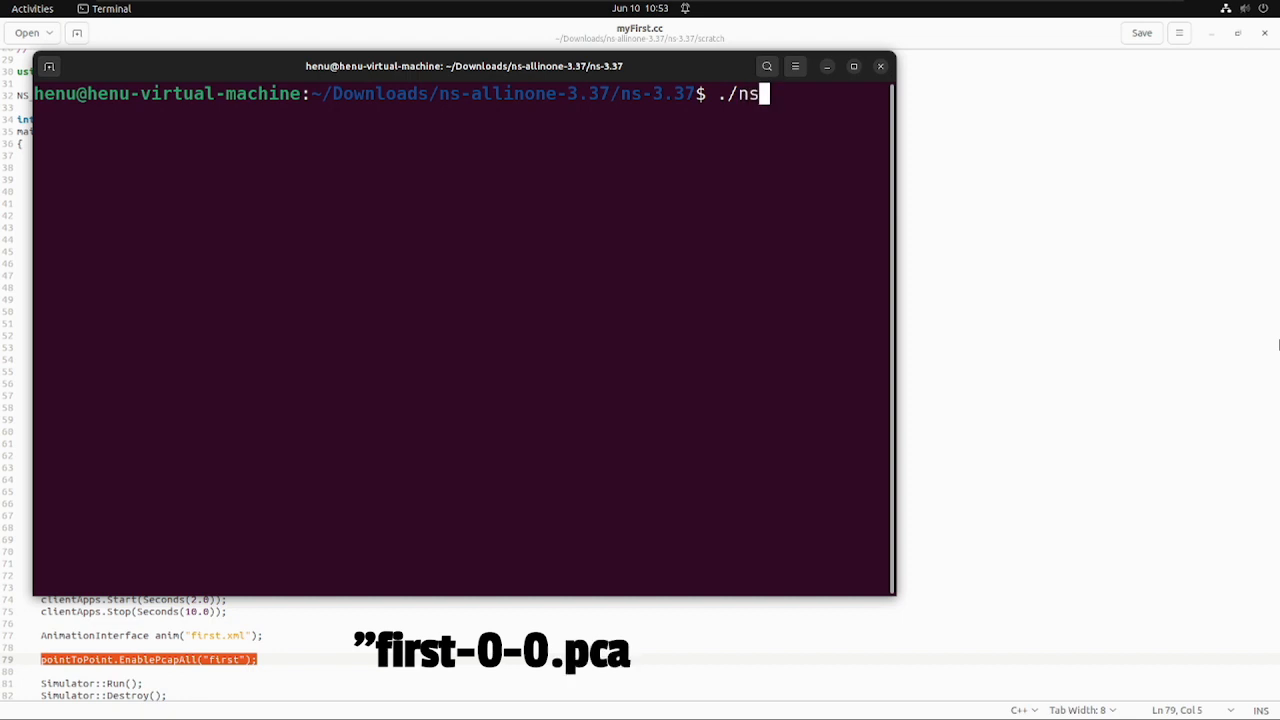
{"action": "type", "text": "3 run"}
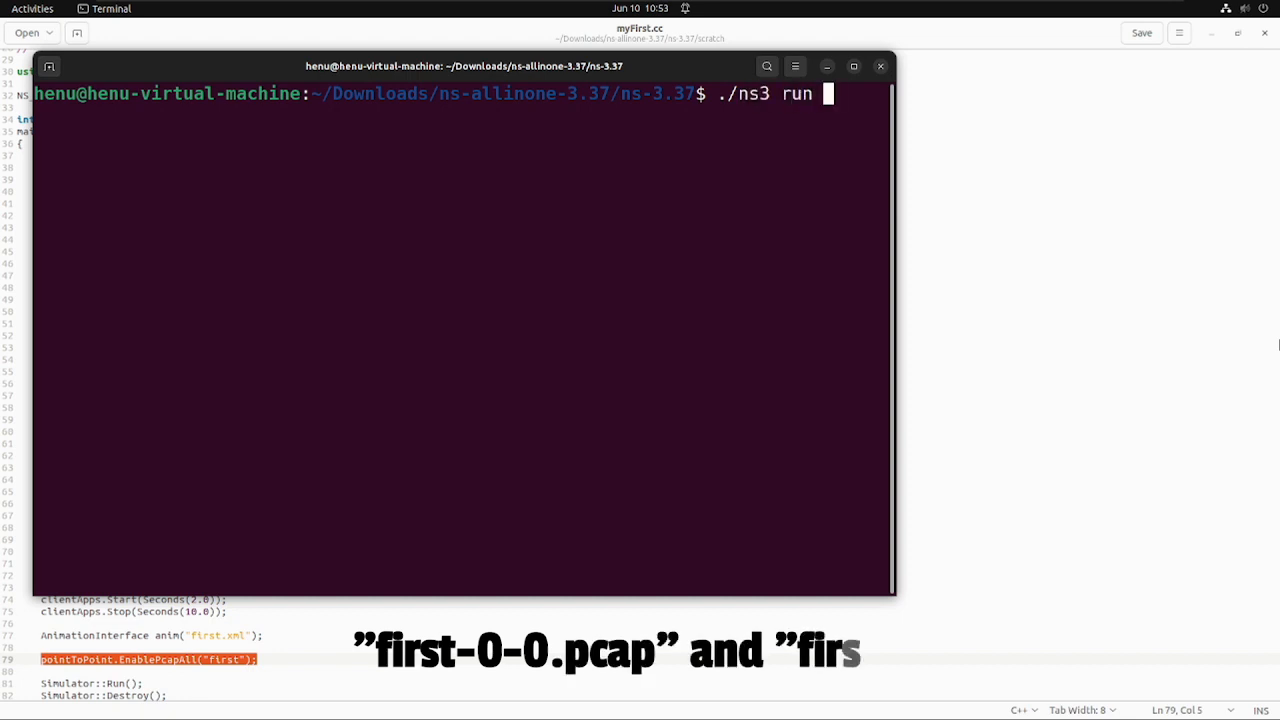
{"action": "type", "text": "myFi"}
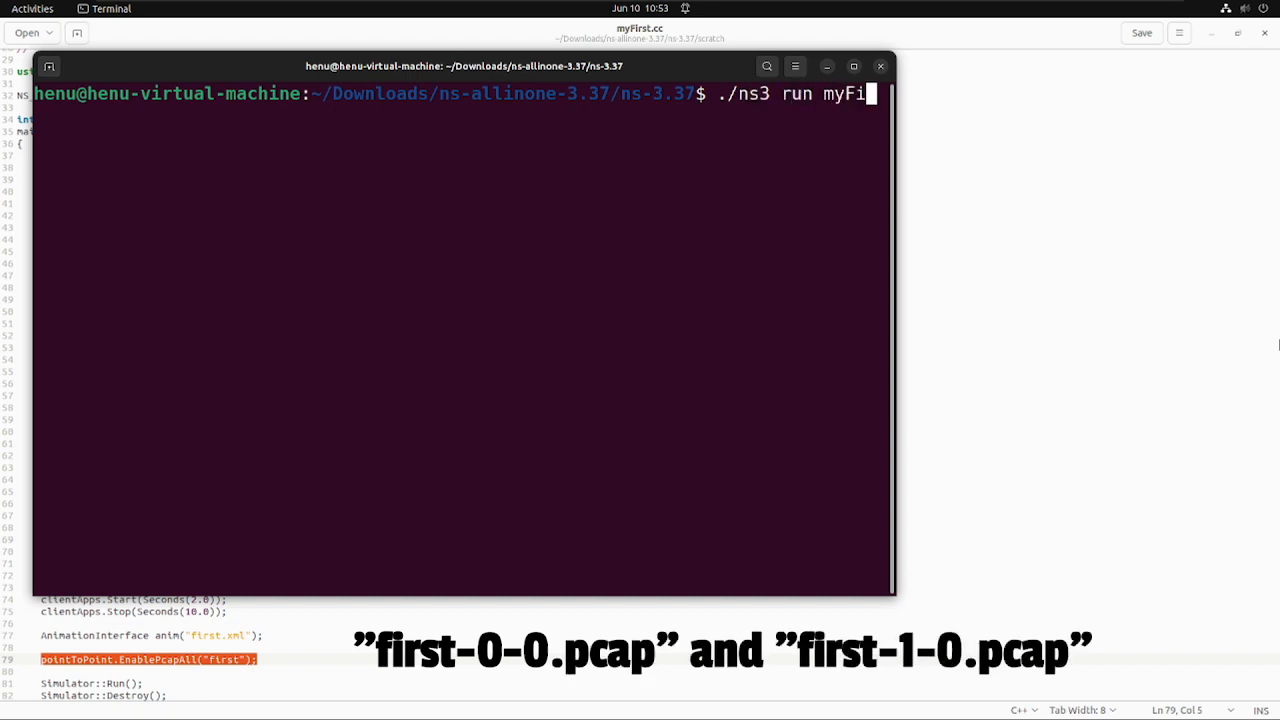
{"action": "type", "text": "rst"}
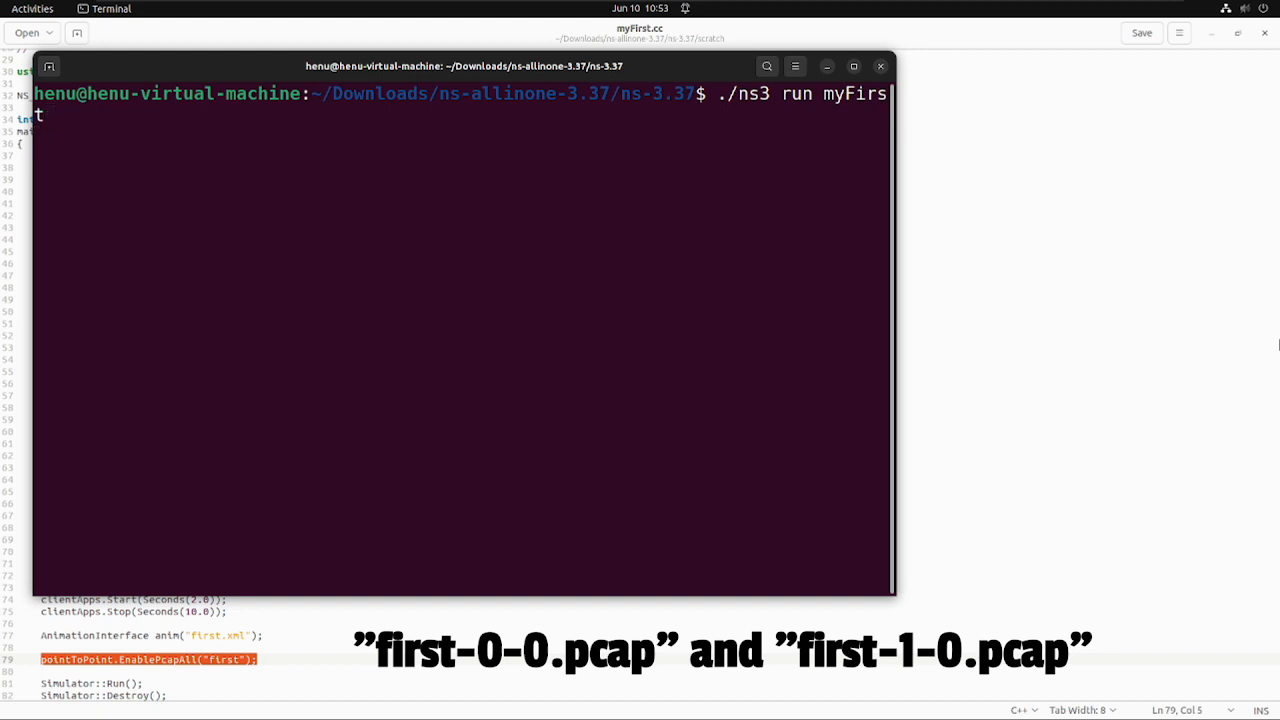
{"action": "key", "text": "Return"}
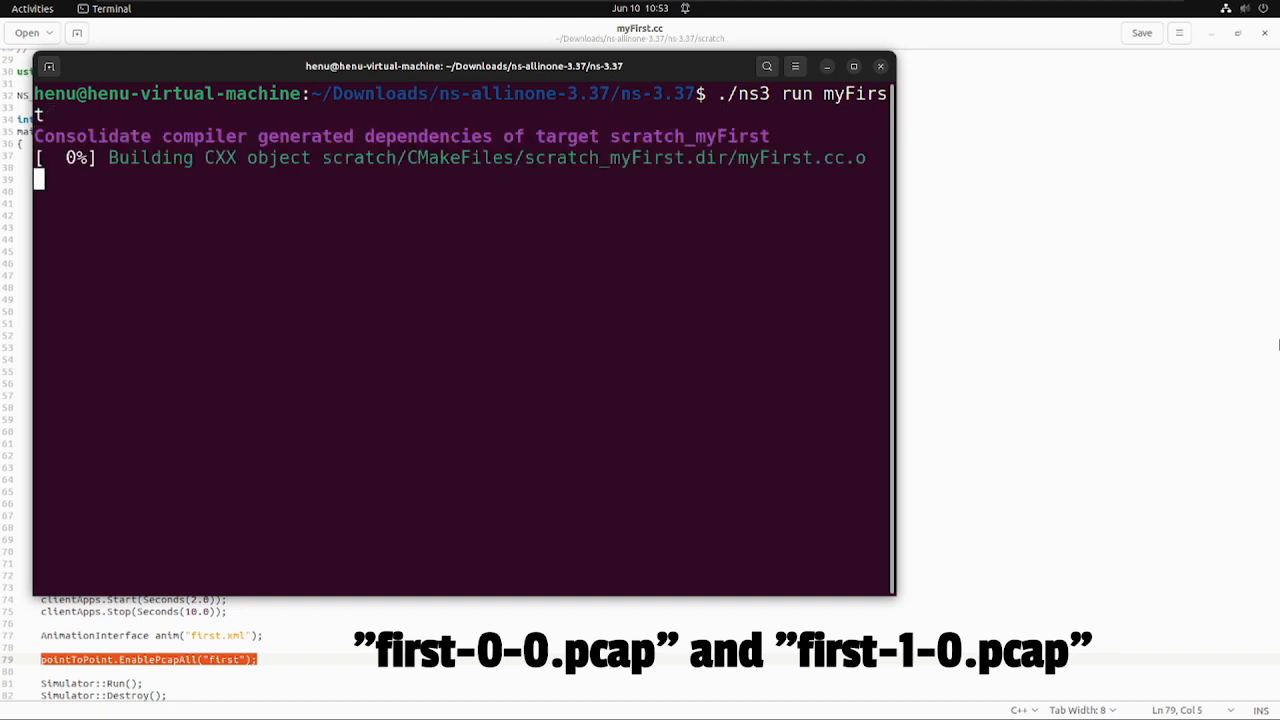
{"action": "mouse_move", "coordinate": [868, 232]}
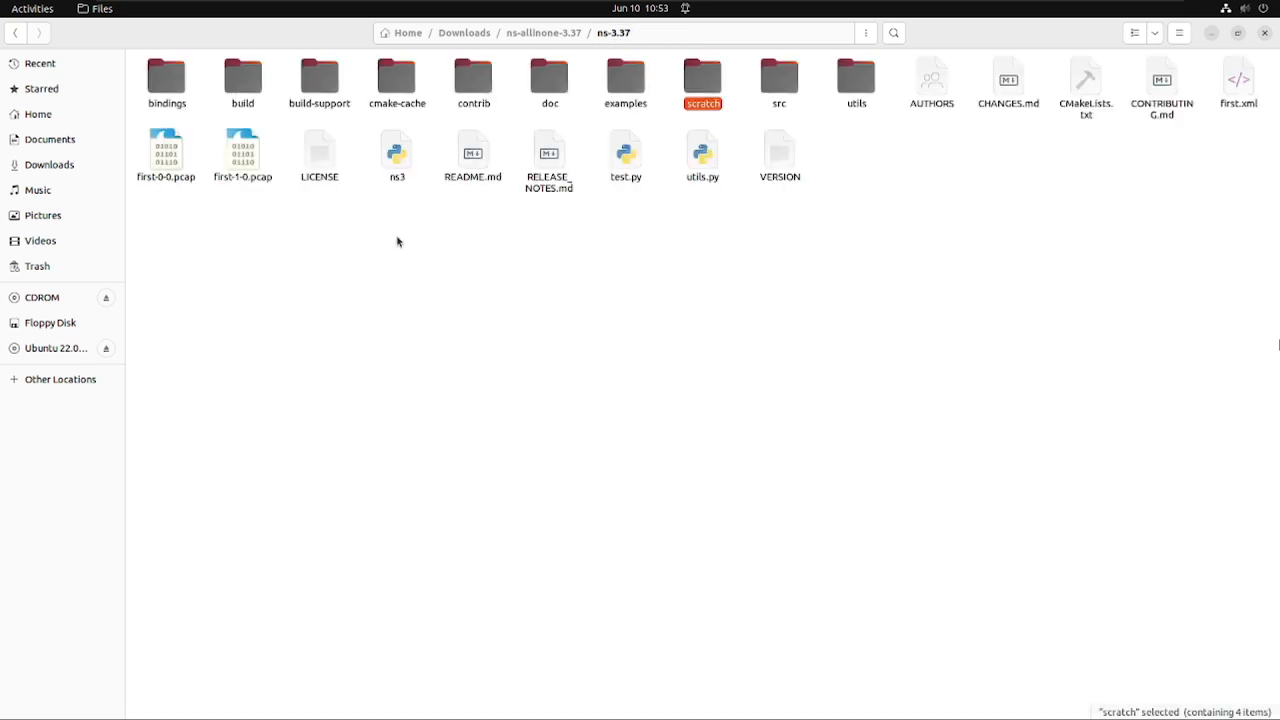
Step: Open first-0-0.pcap from the ns-3.37 folder in Wireshark
{"action": "left_click", "coordinate": [166, 150]}
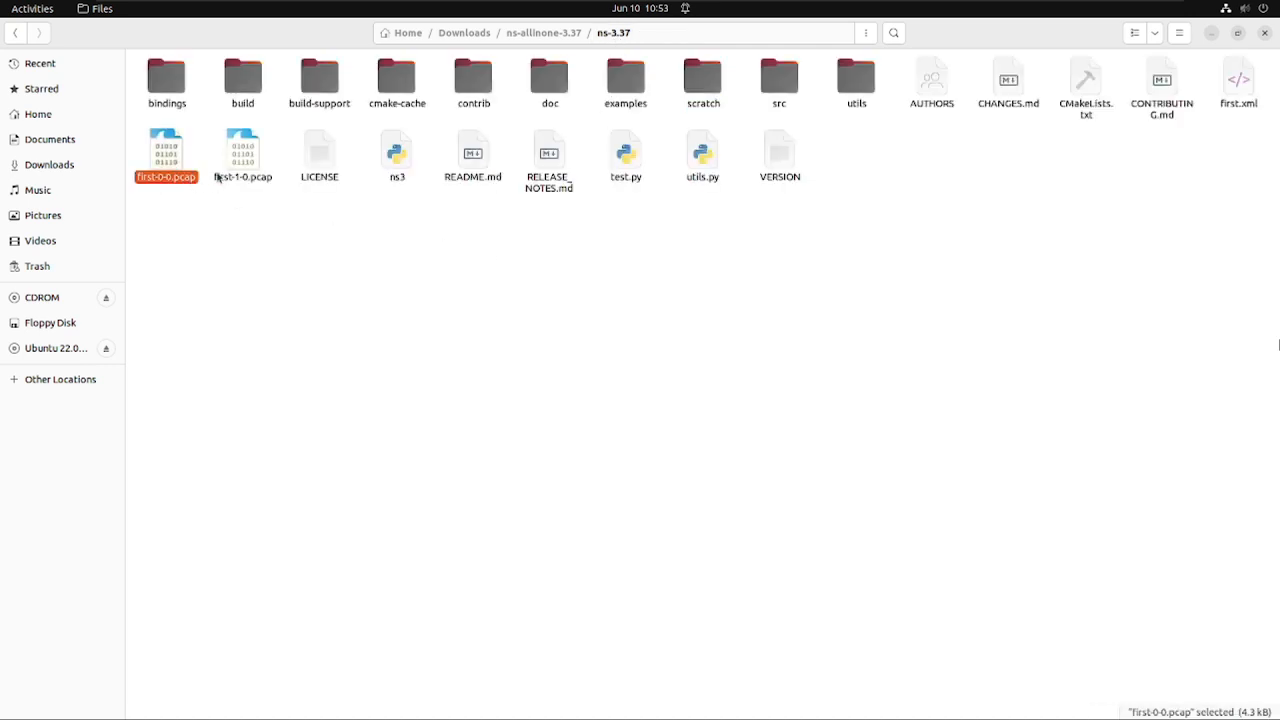
{"action": "left_click", "coordinate": [242, 156]}
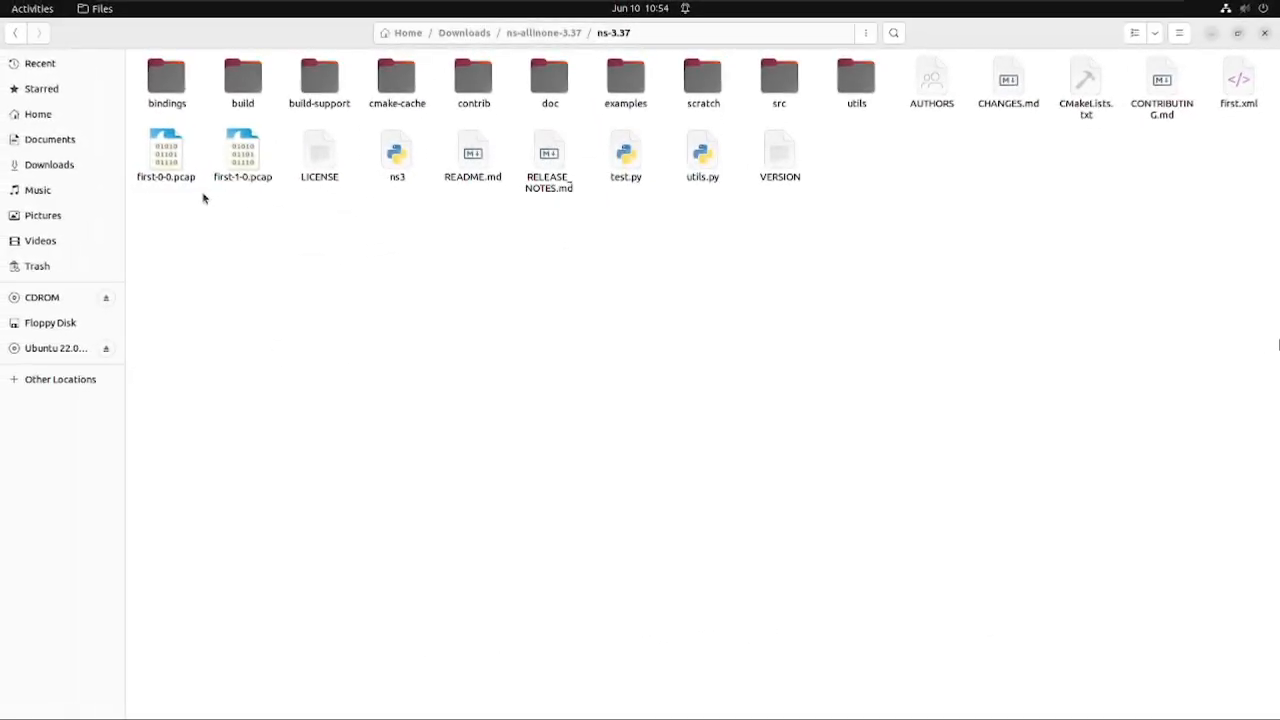
{"action": "left_click", "coordinate": [166, 148]}
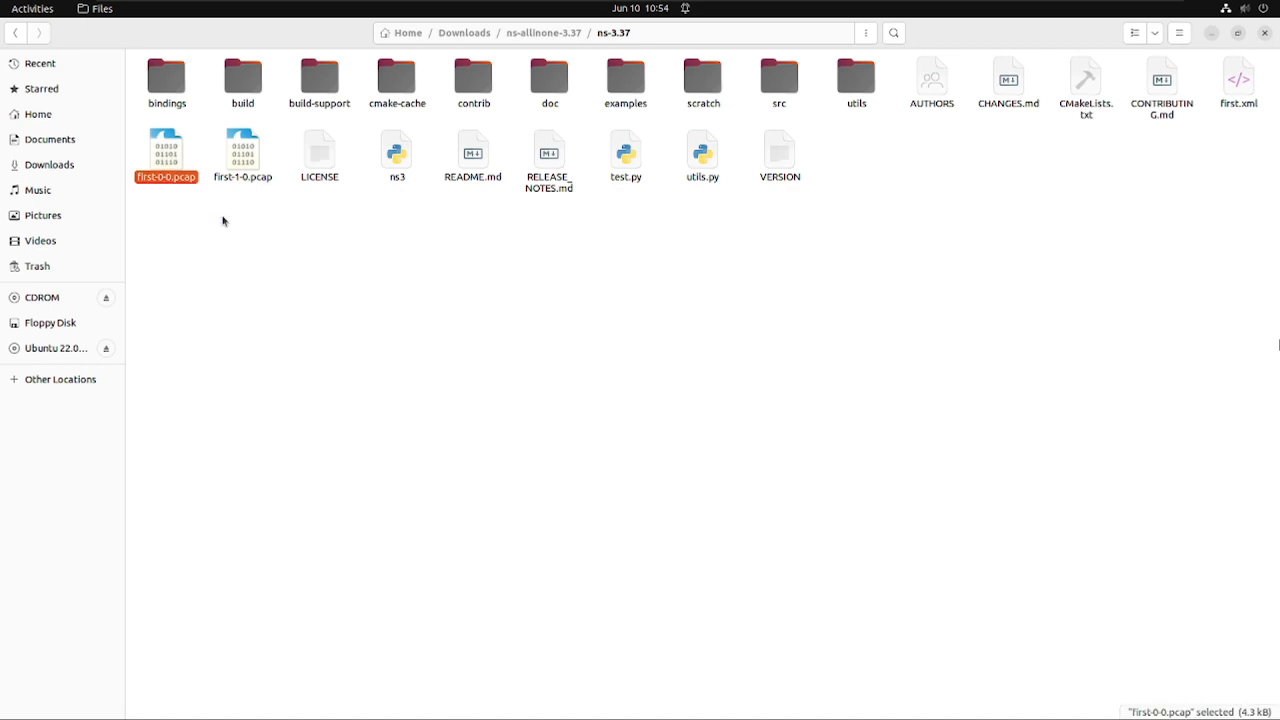
{"action": "double_click", "coordinate": [166, 150]}
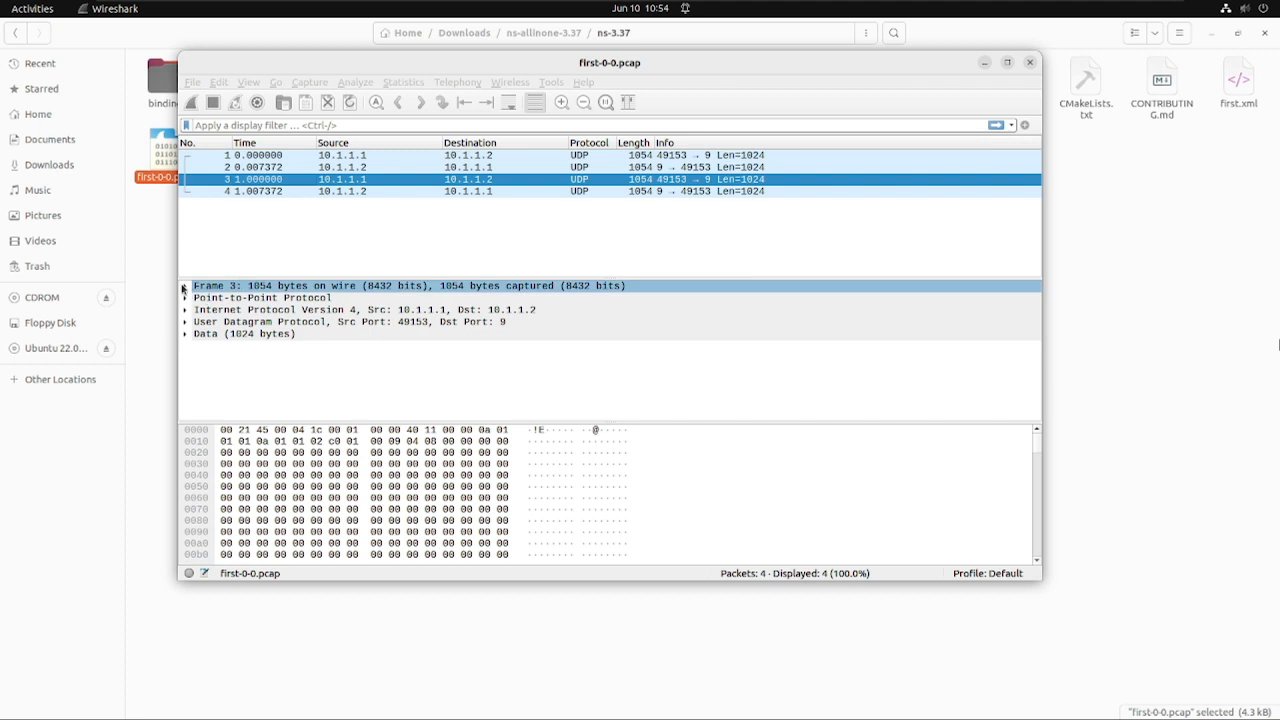
Step: Expand the Frame and Point-to-Point Protocol details of packet 3
{"action": "left_click", "coordinate": [186, 284]}
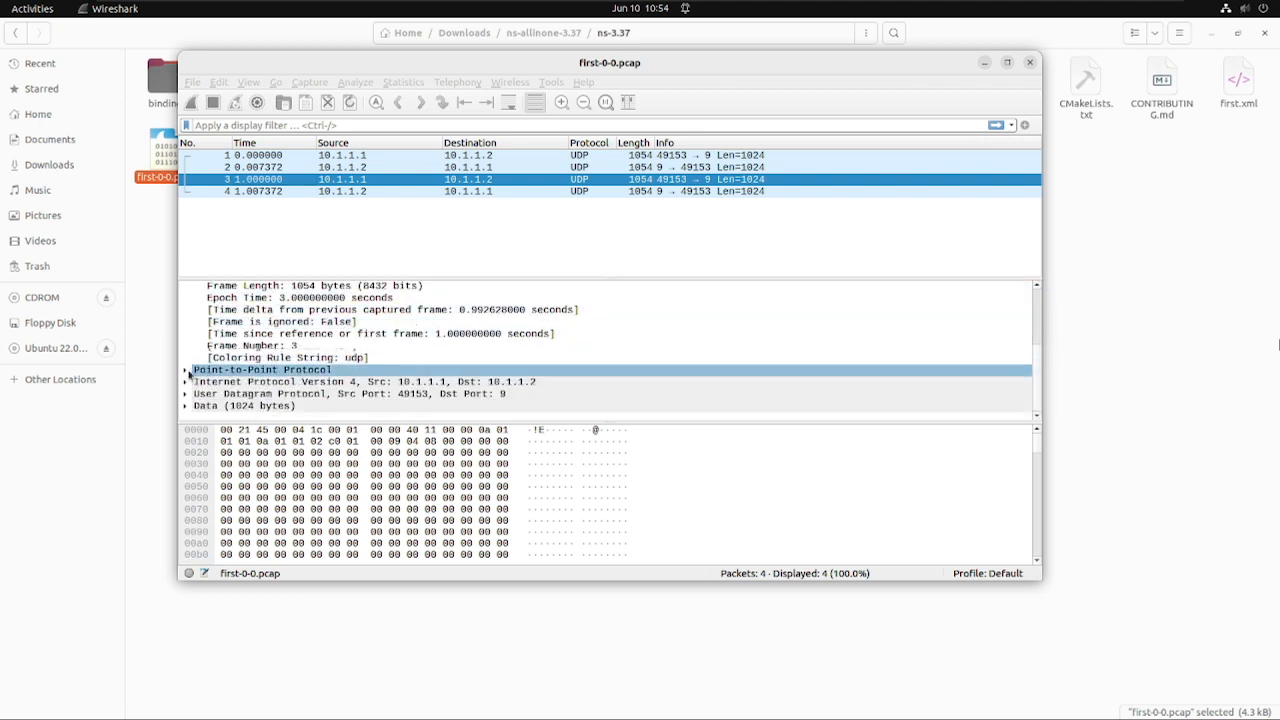
{"action": "left_click", "coordinate": [186, 370]}
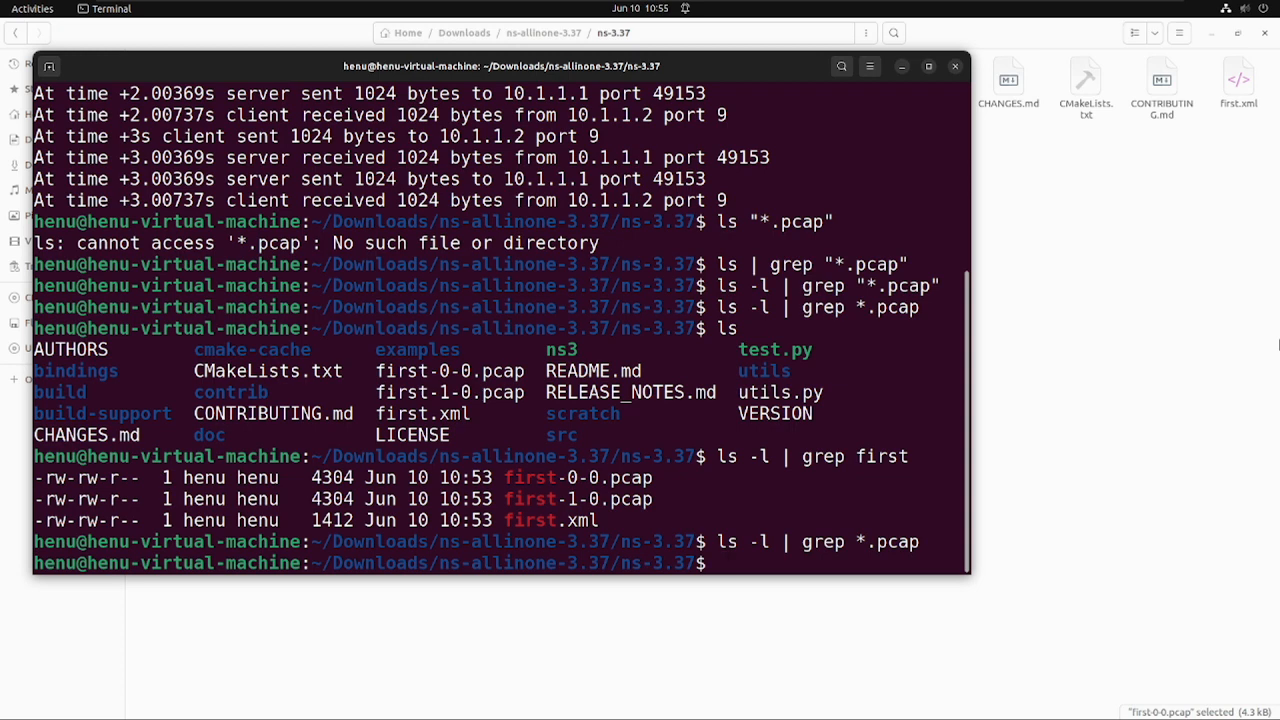
Step: List the pcap files with ls -l | grep and launch wireshark first-0-0.pcap
{"action": "type", "text": "ls -l | grep pcap"}
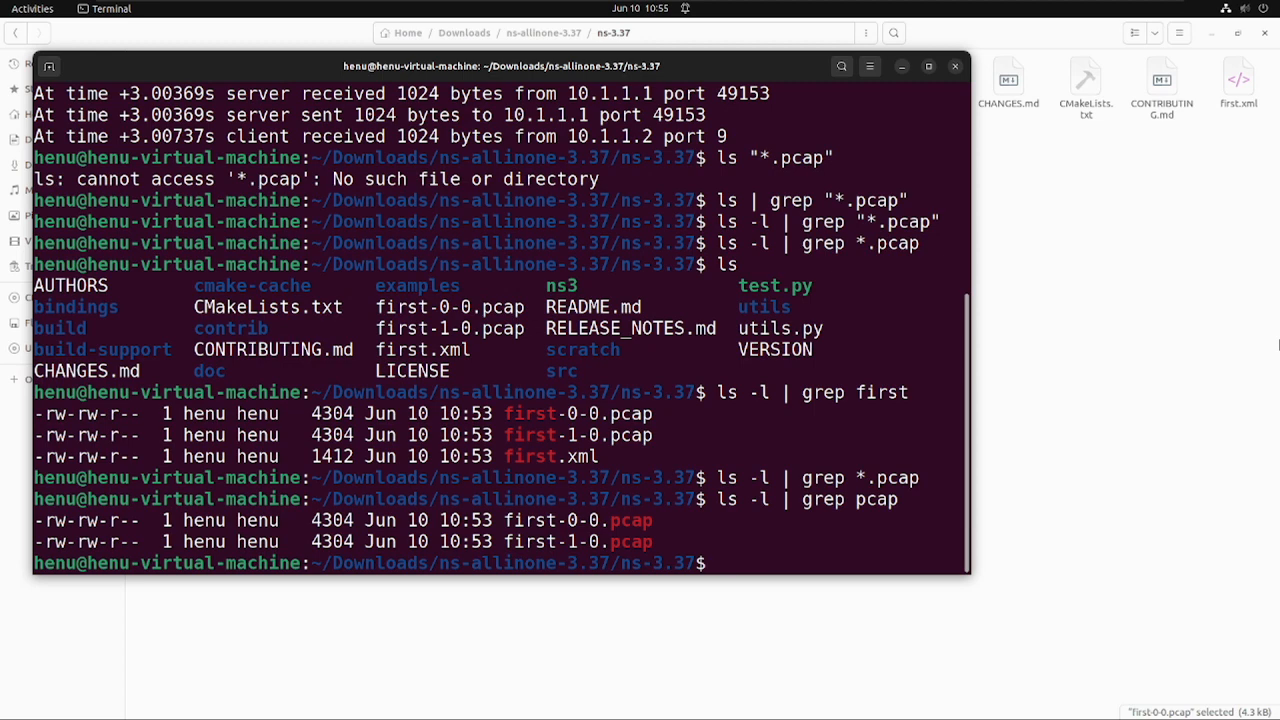
{"action": "type", "text": "wire"}
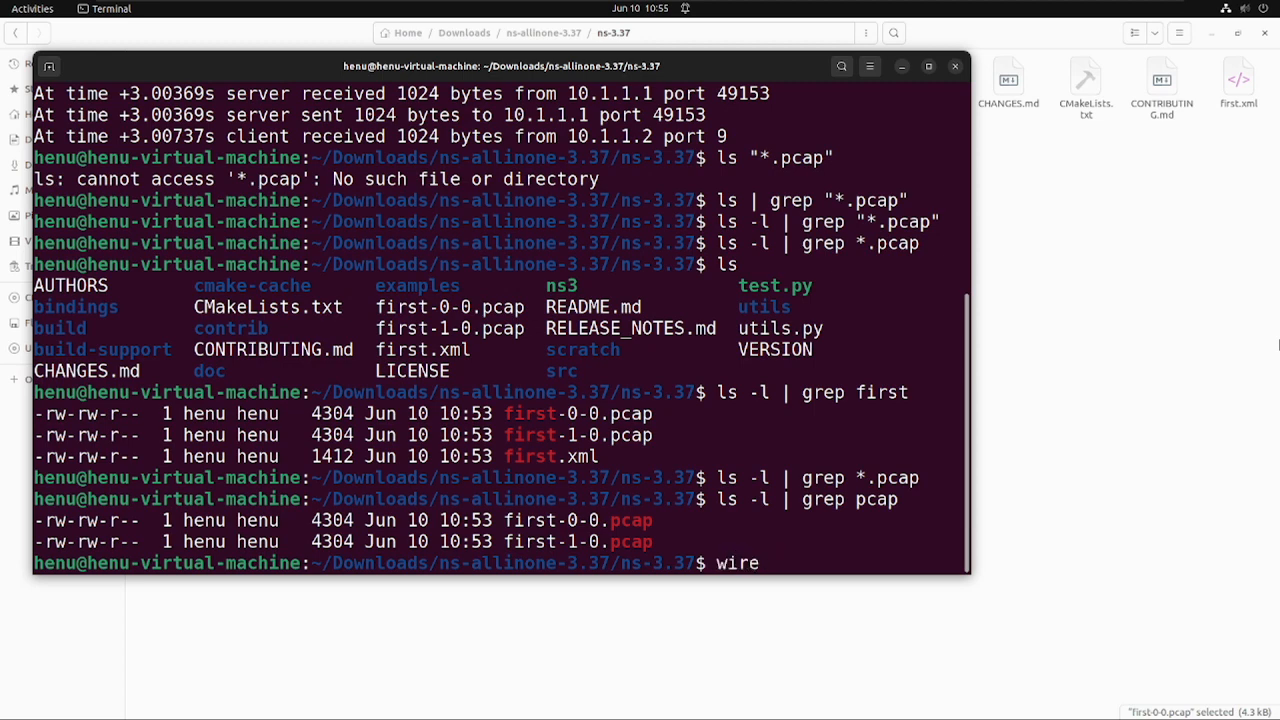
{"action": "type", "text": "shark"}
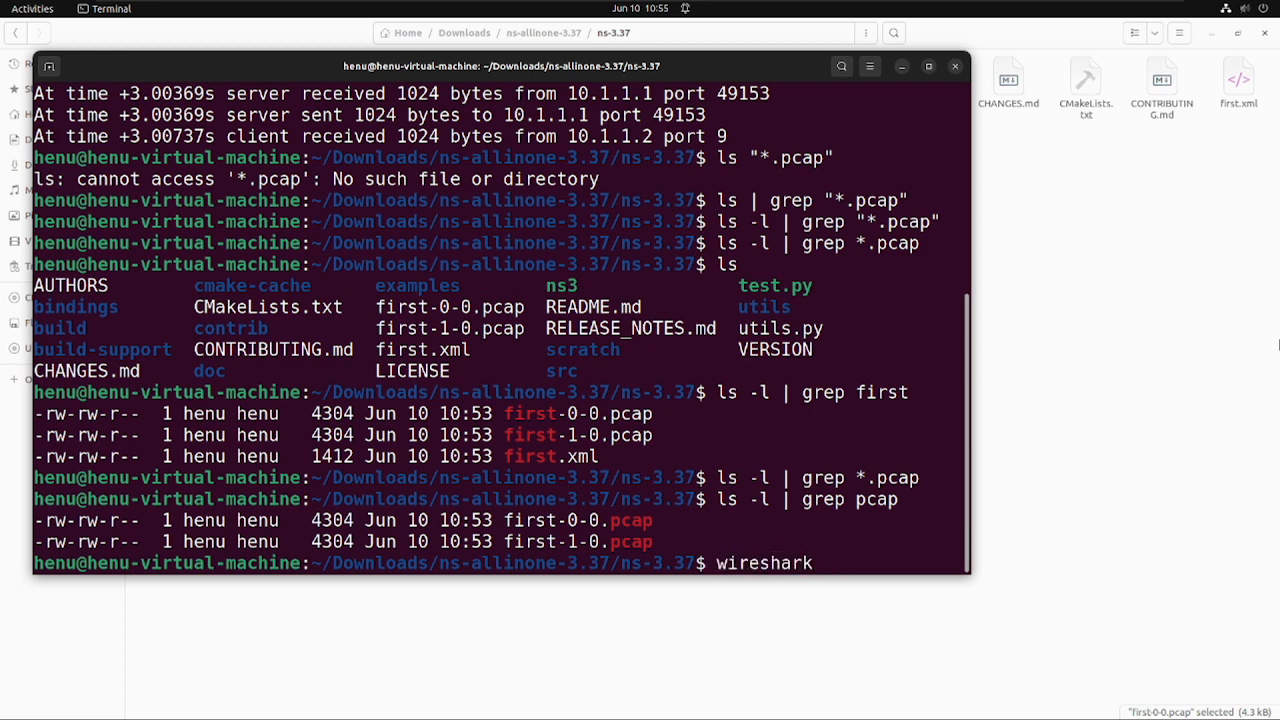
{"action": "type", "text": "first-0-0.pcap"}
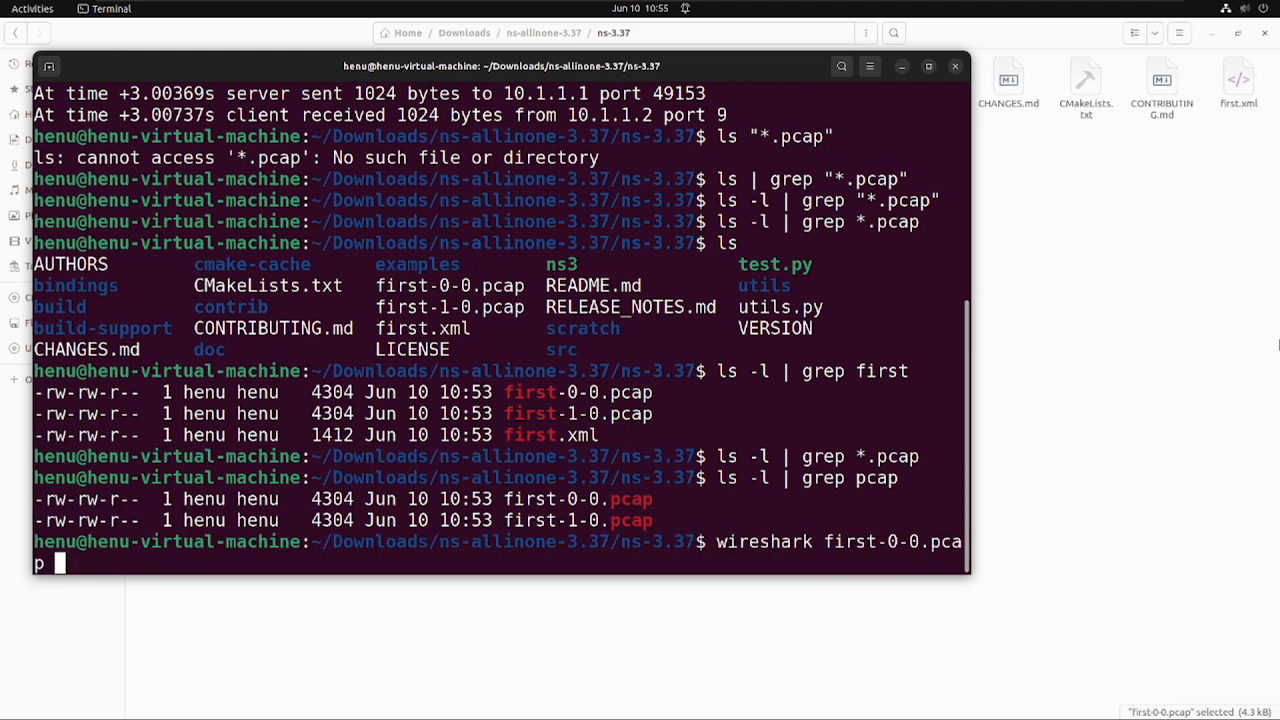
{"action": "key", "text": "Return"}
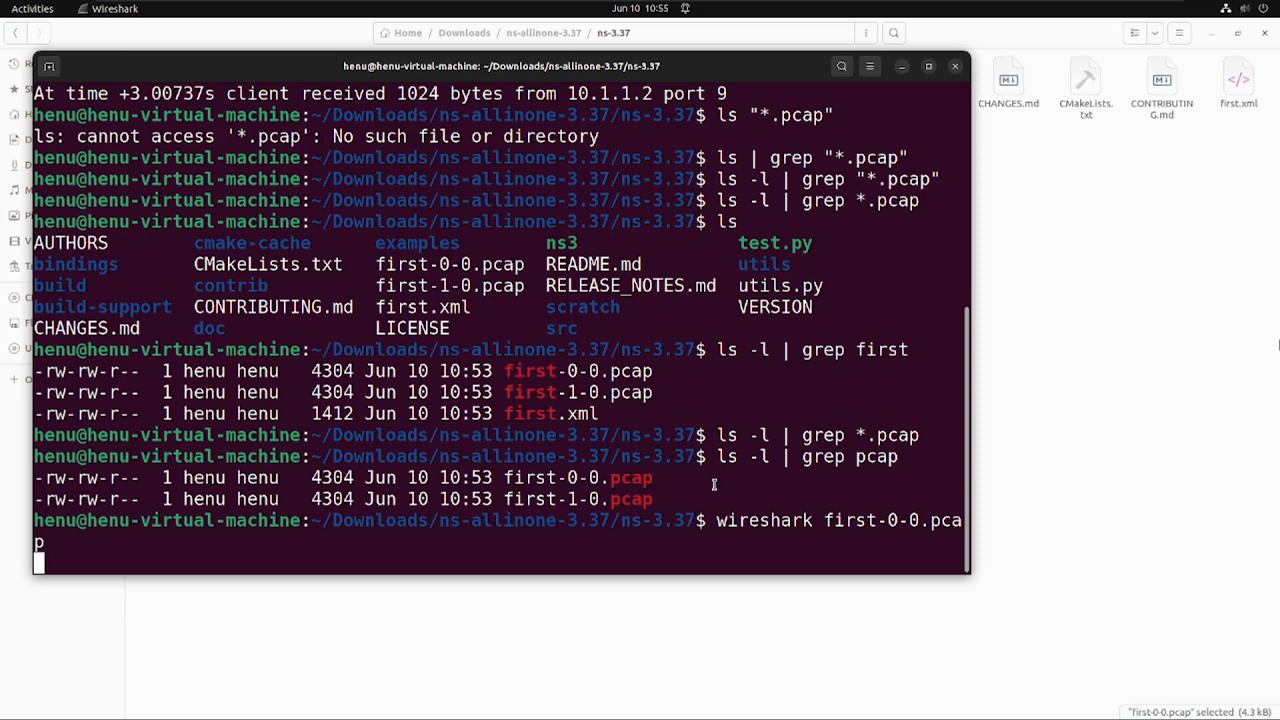
Step: Expand the UDP header (port 9 to 49153) and 1024-byte payload, then select packet 2
{"action": "key", "text": "Return"}
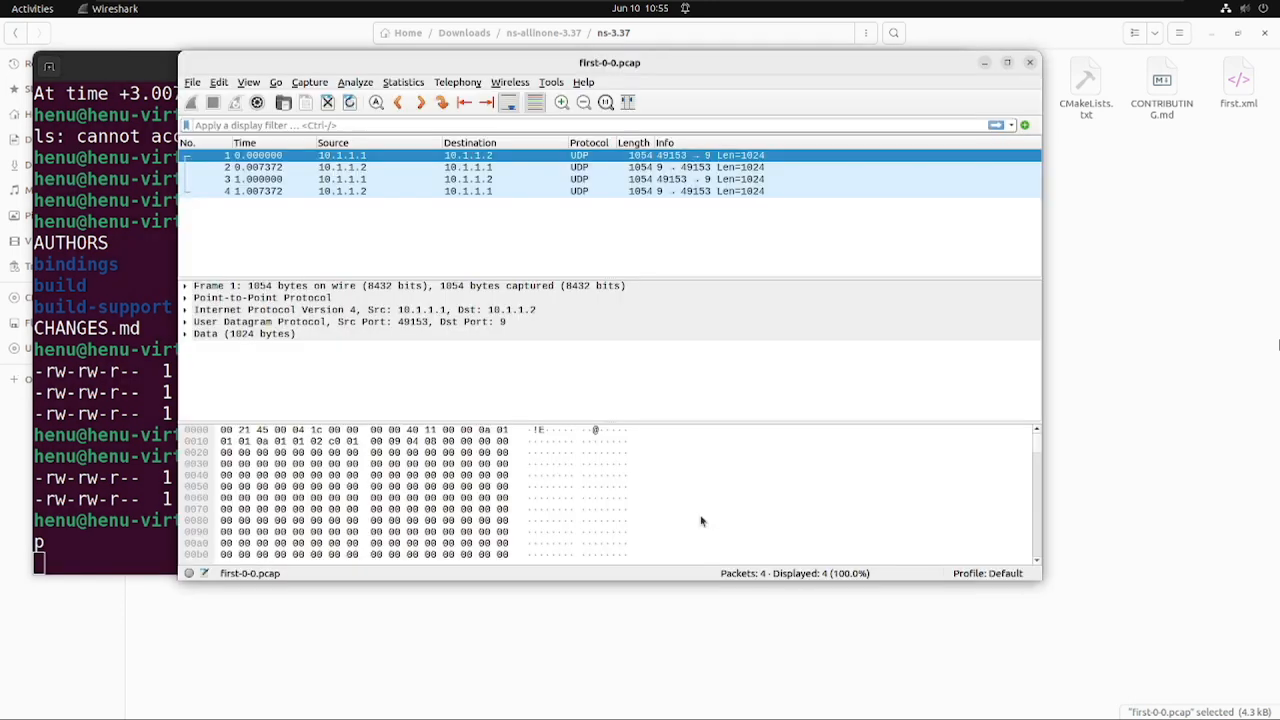
{"action": "left_click", "coordinate": [262, 296]}
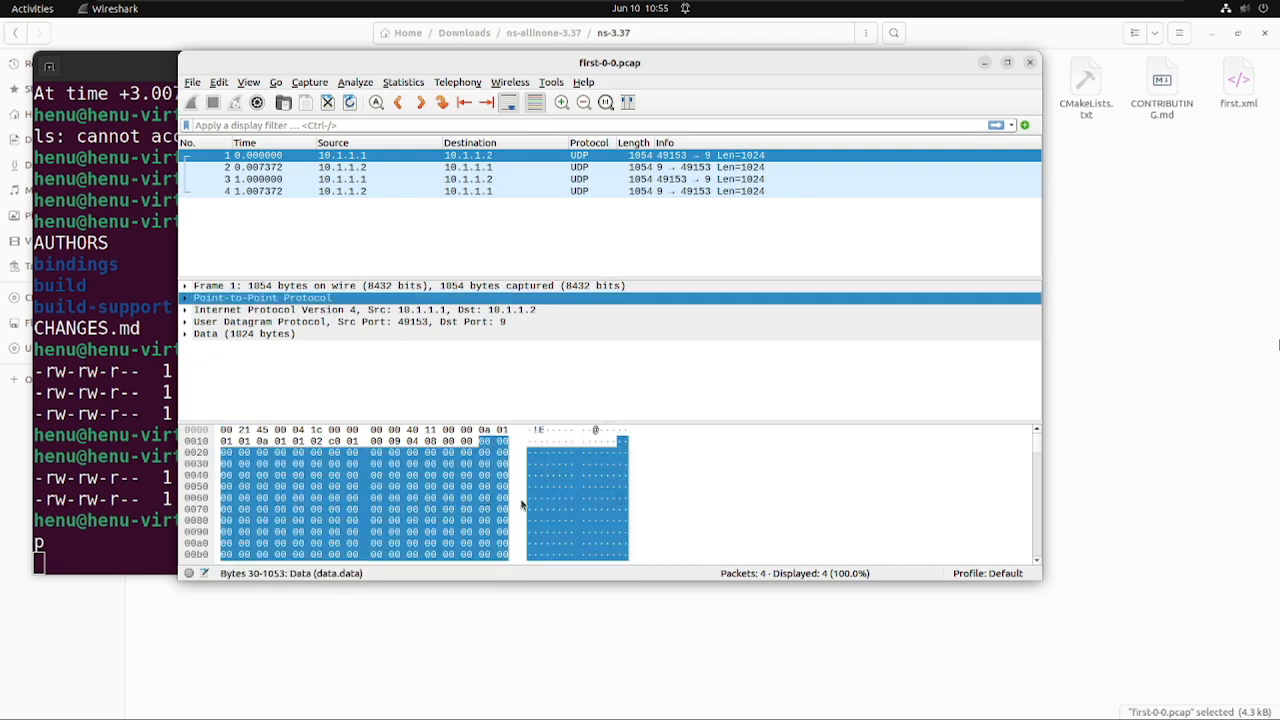
{"action": "left_click", "coordinate": [350, 322]}
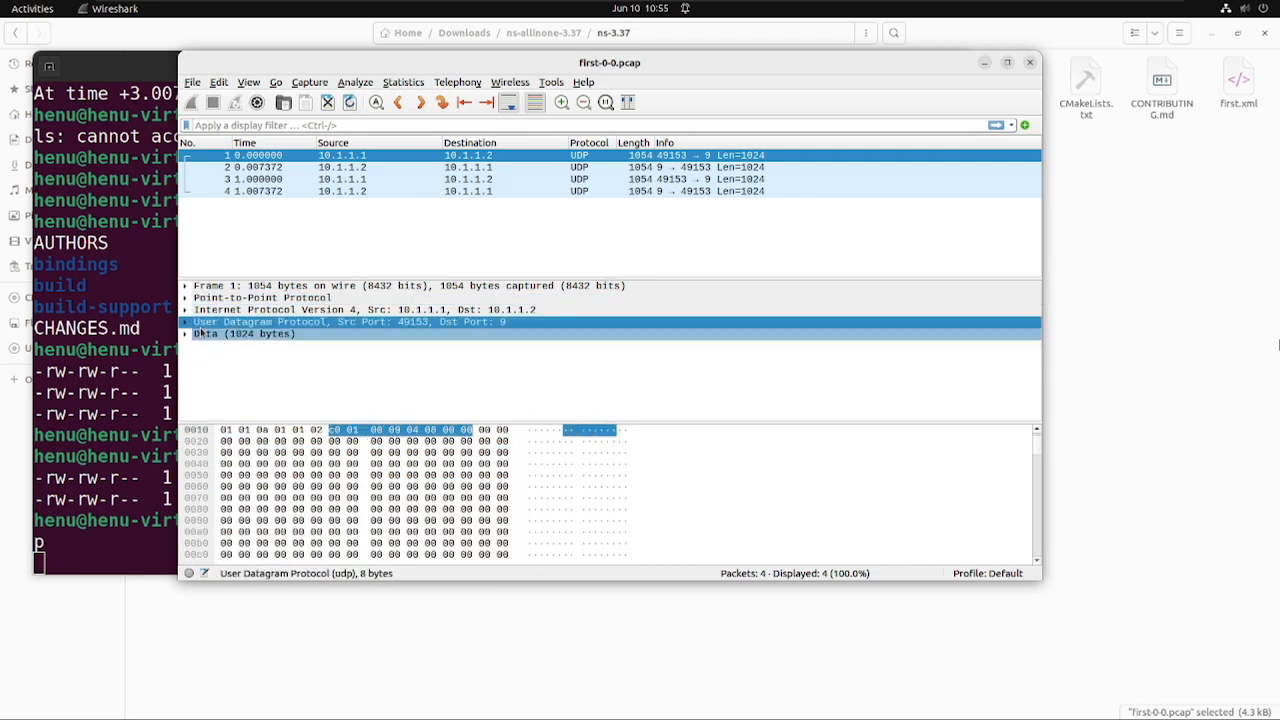
{"action": "left_click", "coordinate": [184, 322]}
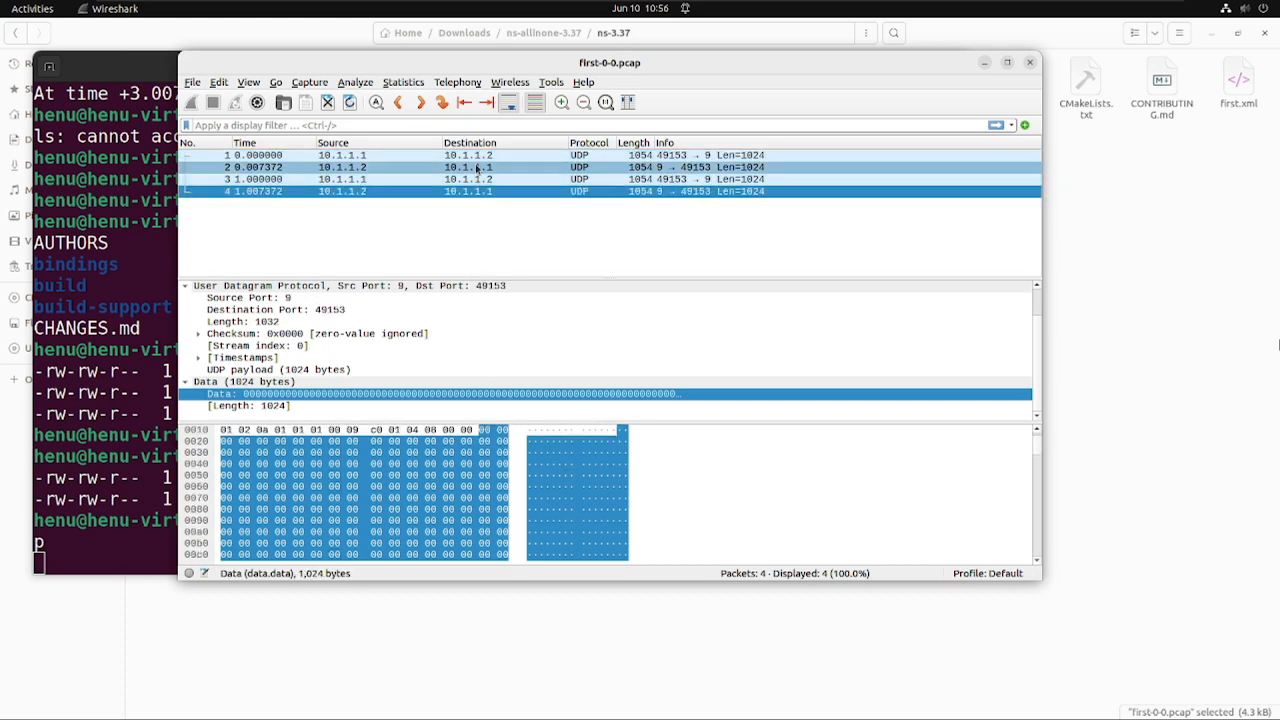
{"action": "left_click", "coordinate": [470, 168]}
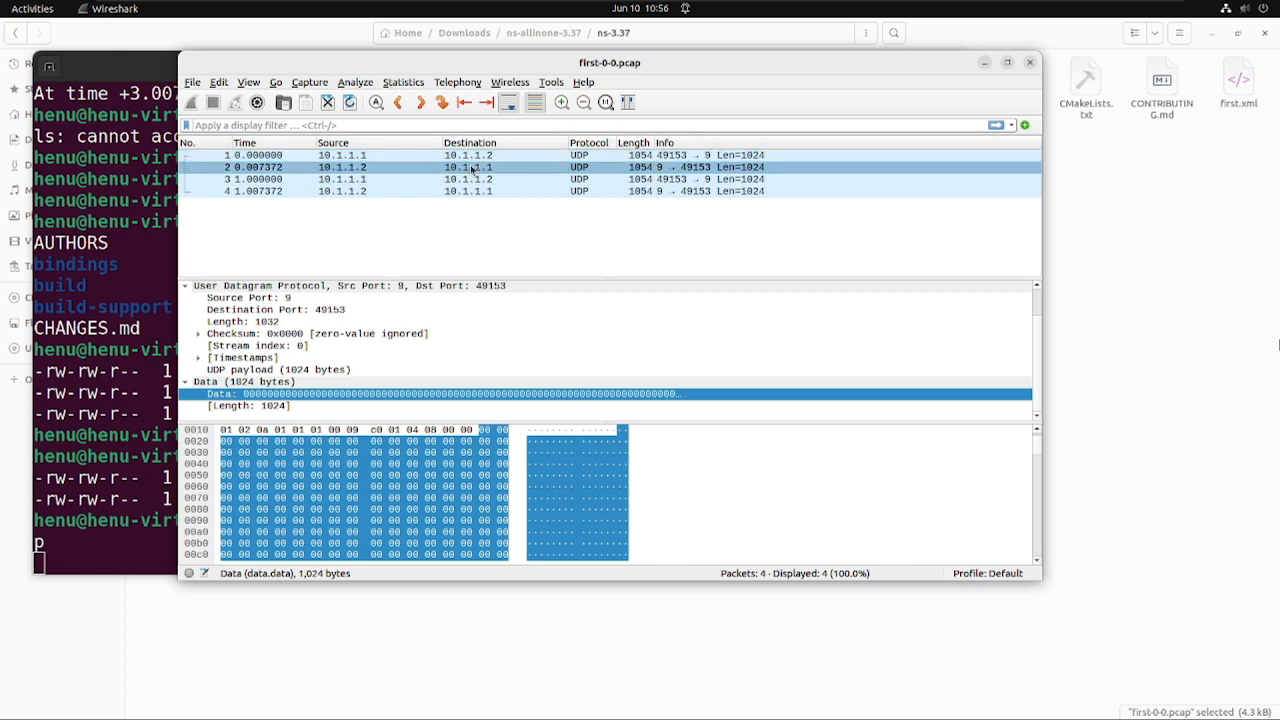